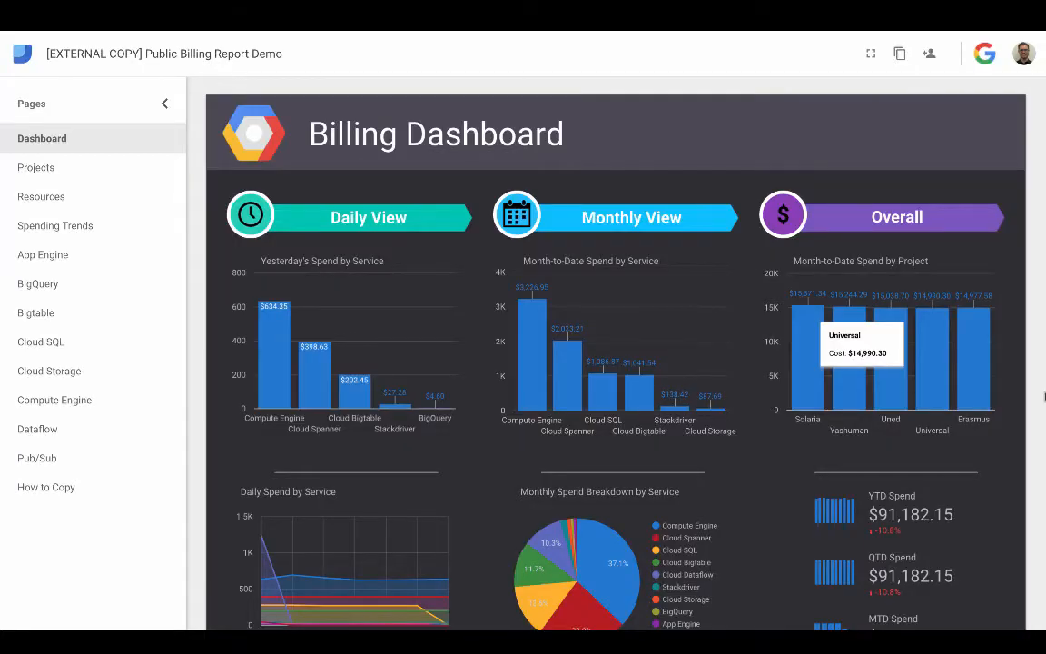
mouse_move(726, 339)
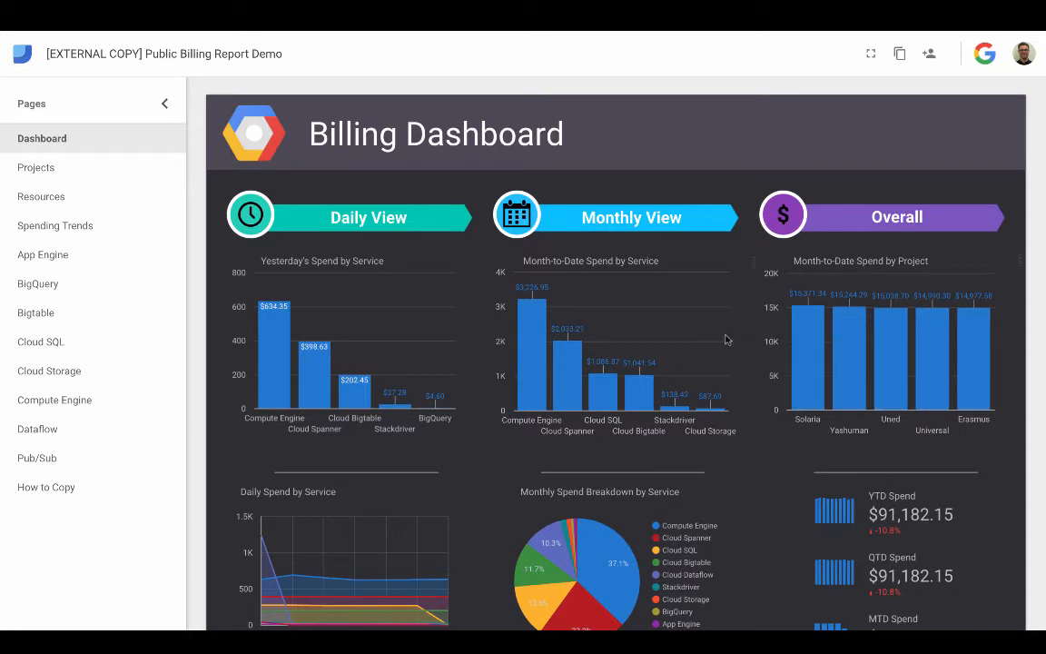
mouse_move(727, 314)
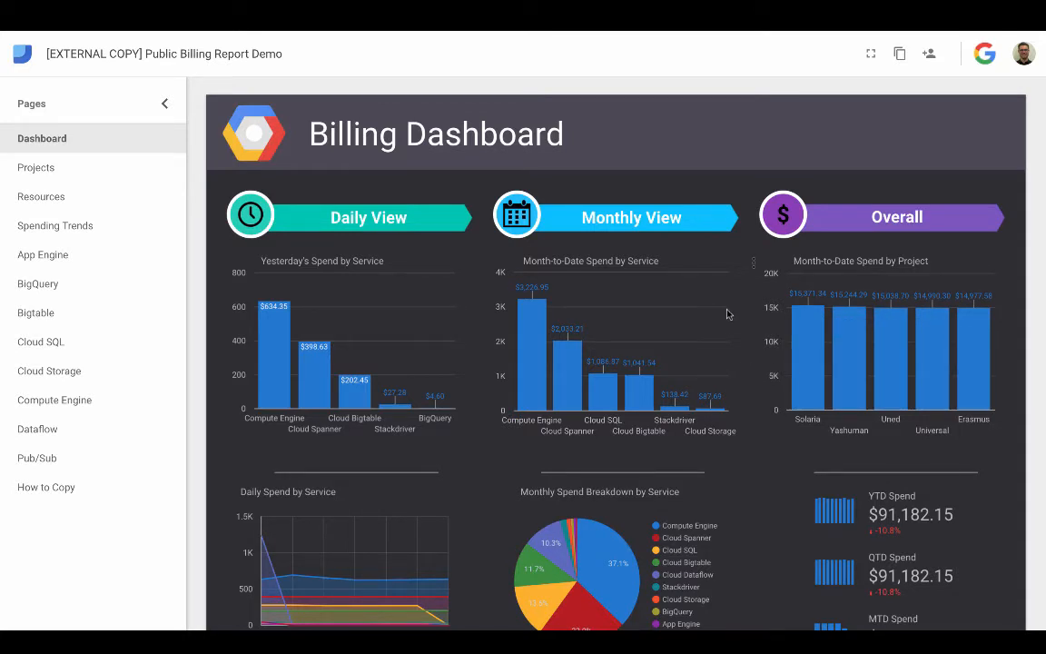
Switch the report to its Compute Engine billing page from the Pages list.
scroll("down", 3)
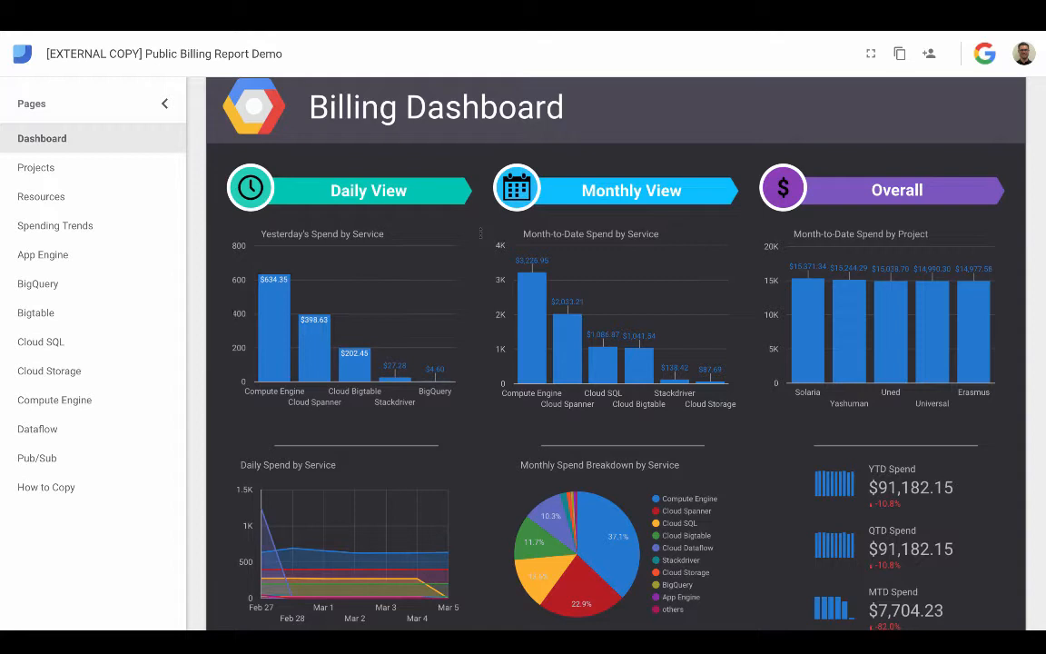
mouse_move(295, 154)
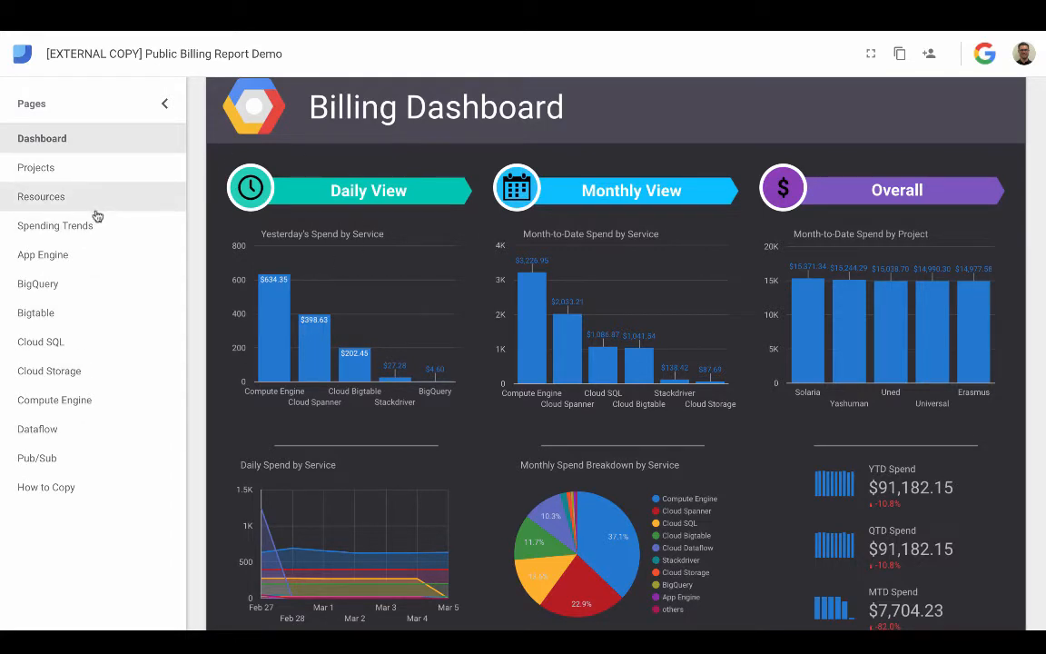
mouse_move(103, 229)
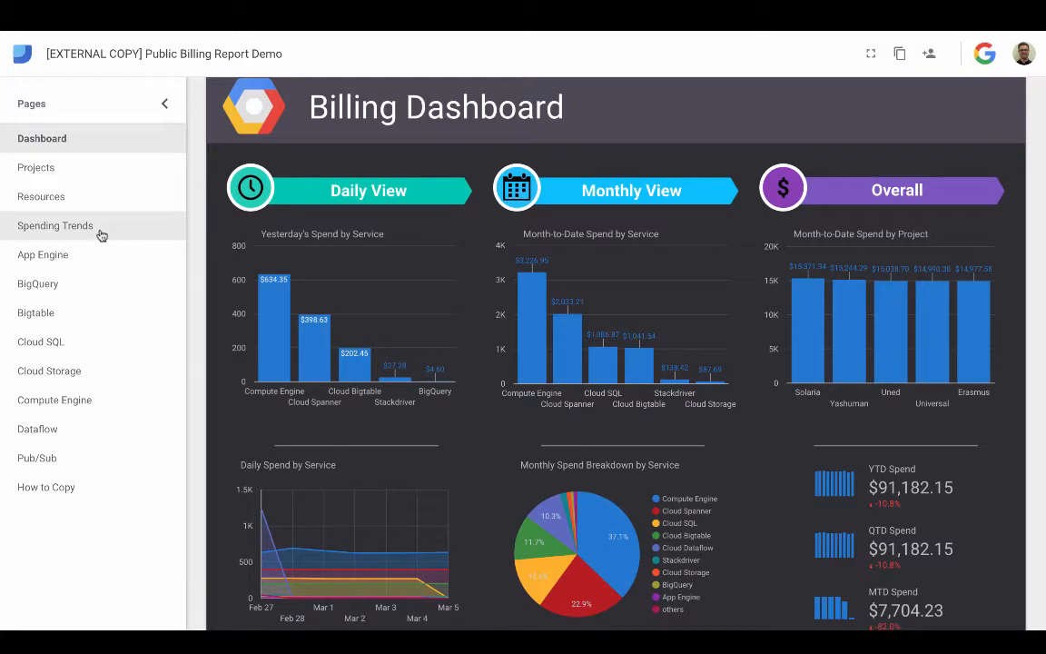
mouse_move(416, 313)
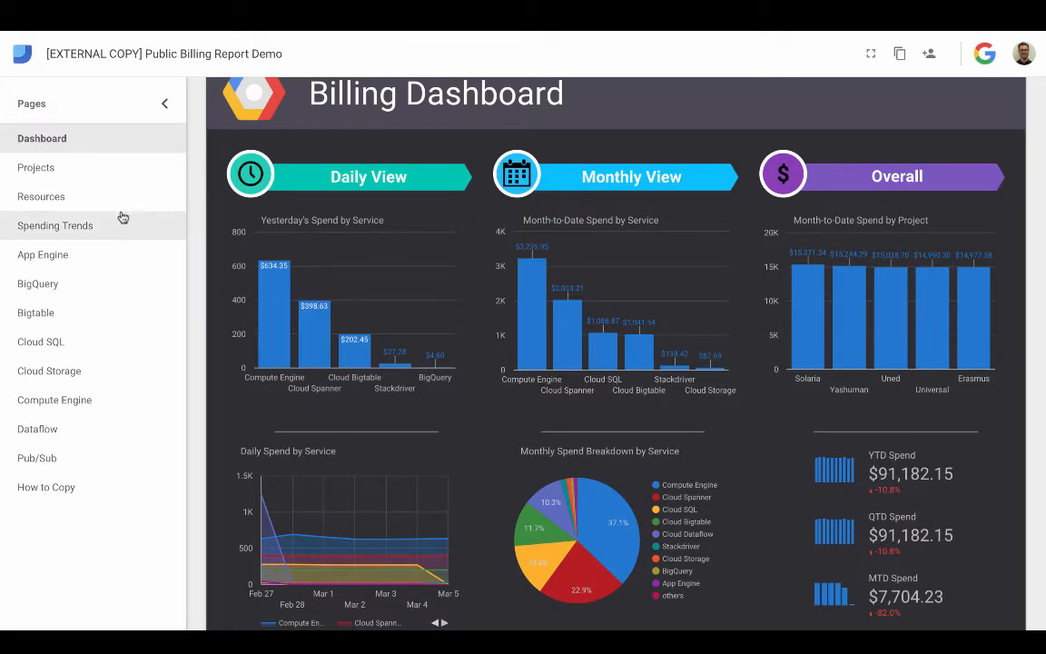
left_click(54, 399)
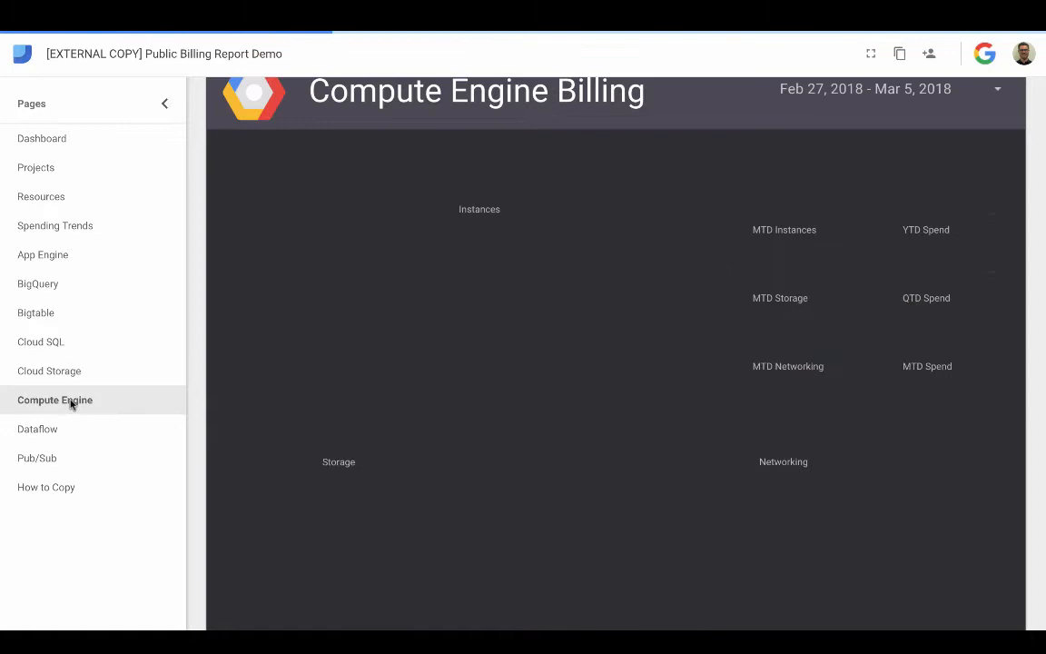
left_click(55, 399)
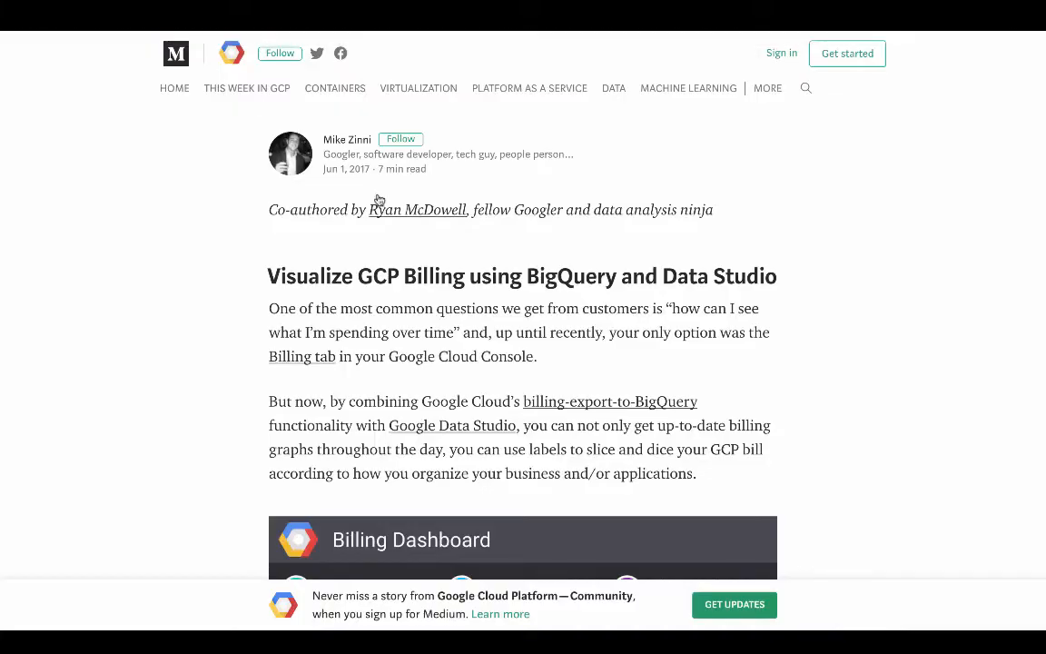
Follow the article's closing datastudio.google.com link to the public sample billing report.
scroll("down", 3)
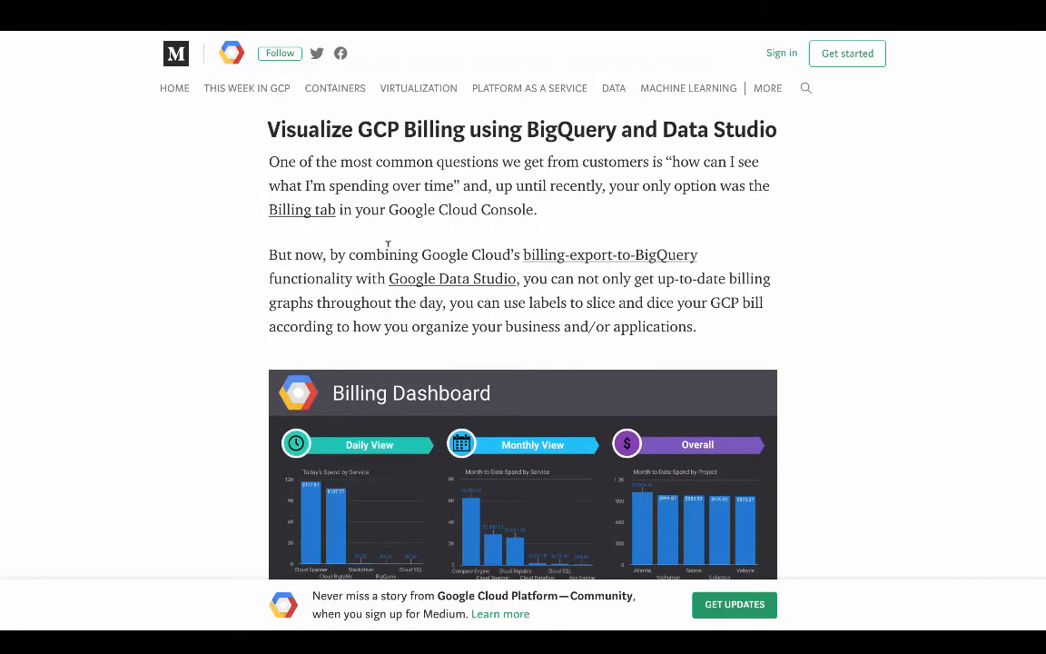
scroll("down", 3)
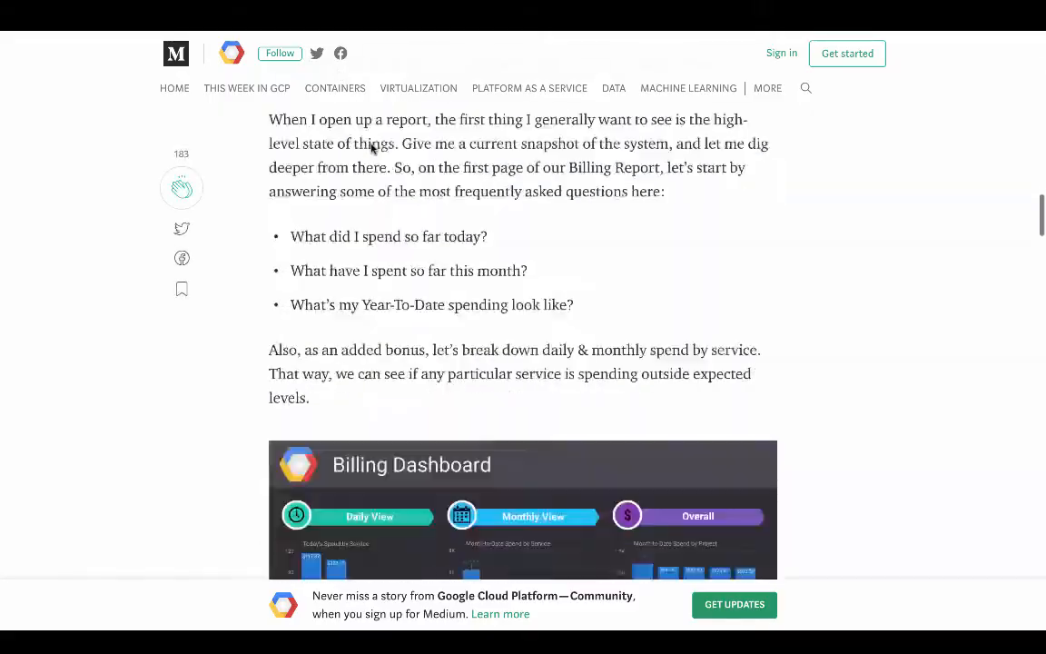
scroll("down", 3)
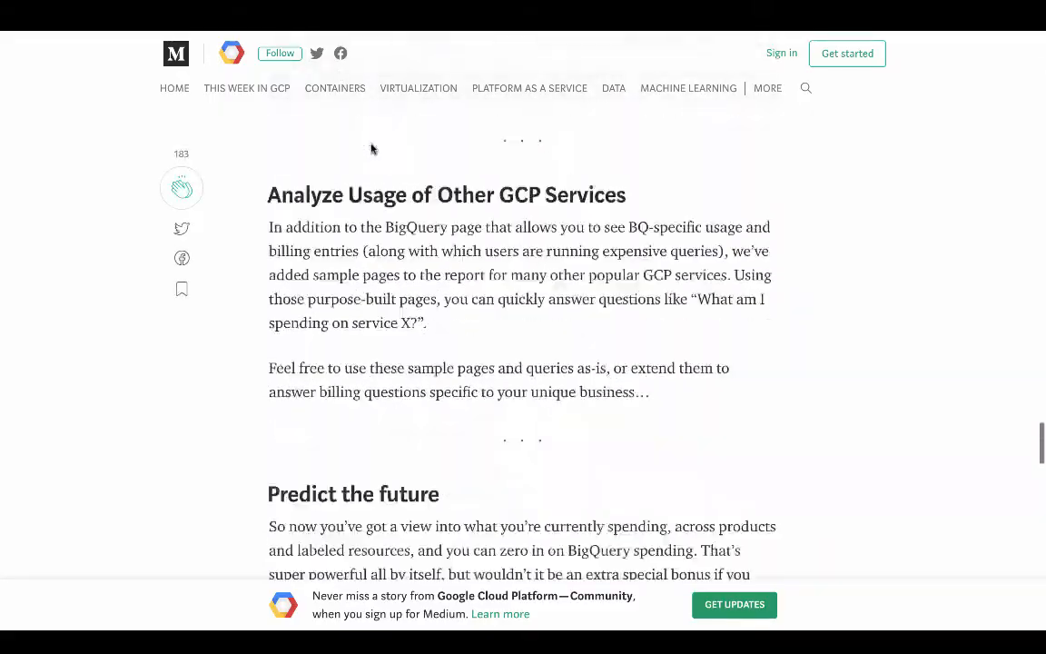
scroll("down", 3)
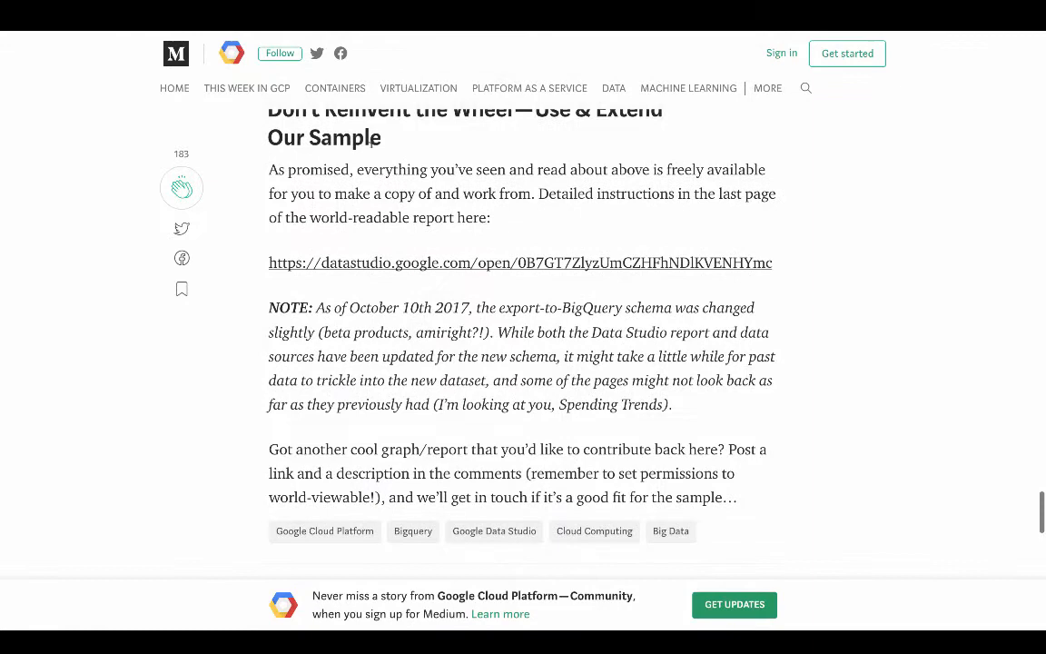
mouse_move(404, 264)
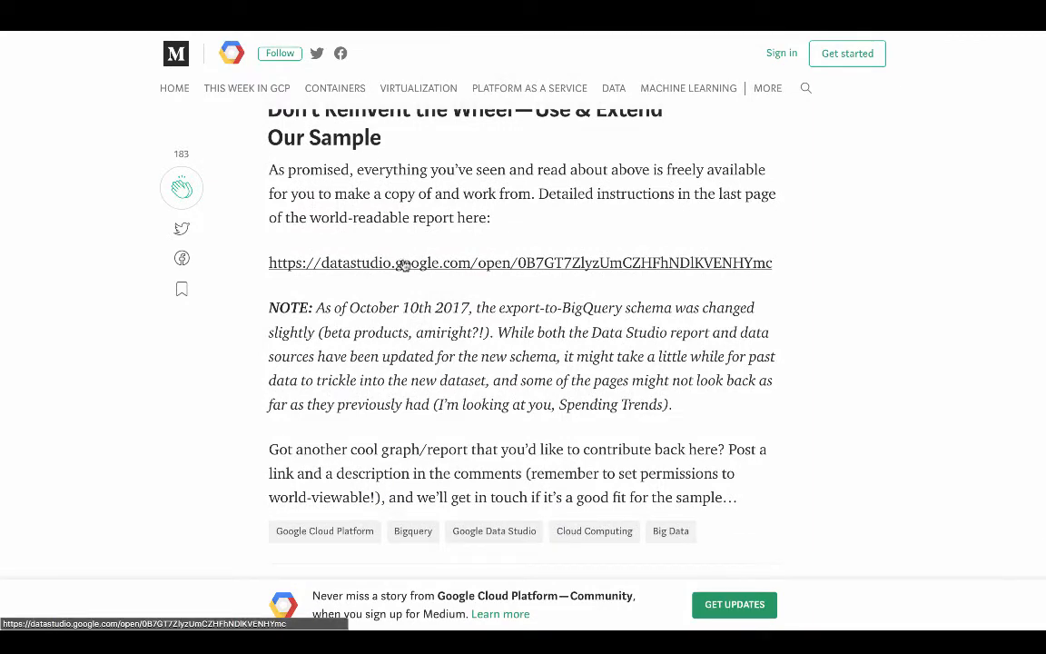
left_click(520, 262)
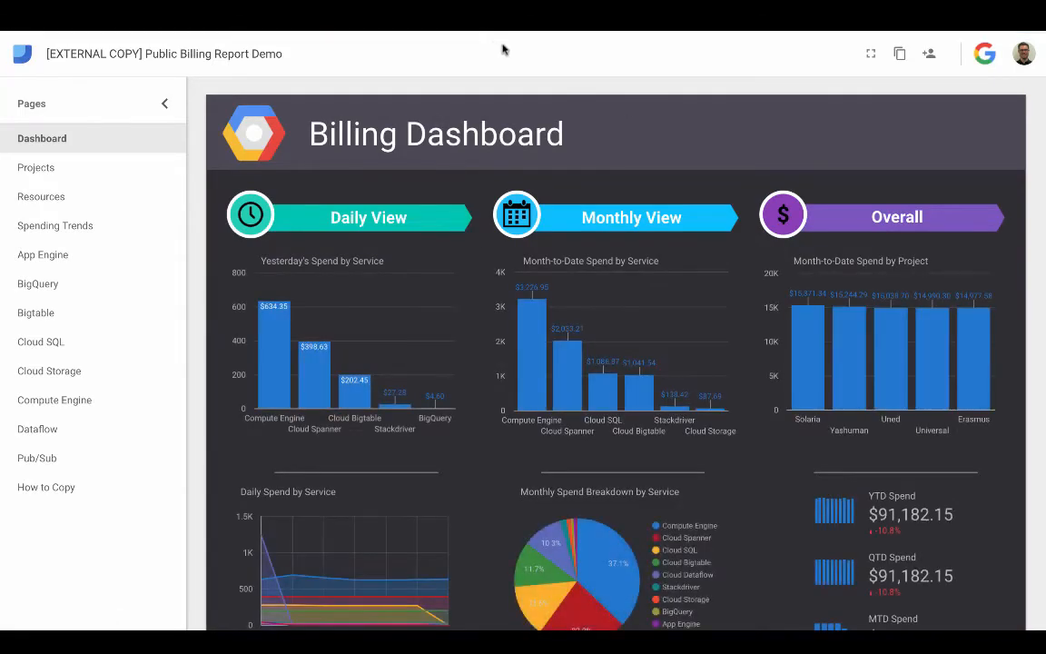
mouse_move(899, 54)
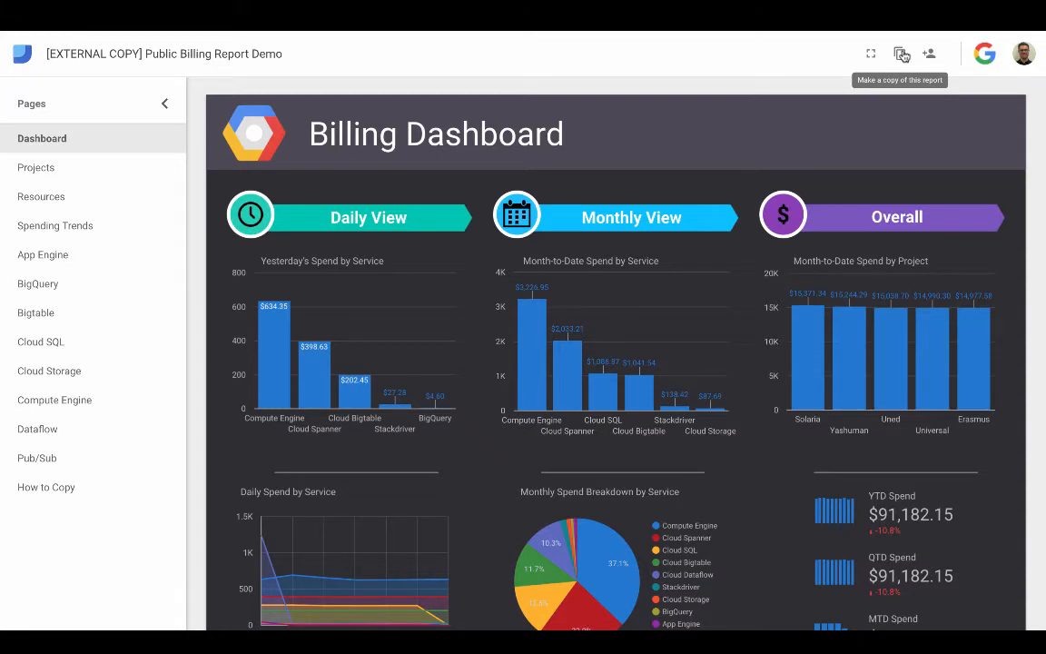
mouse_move(829, 43)
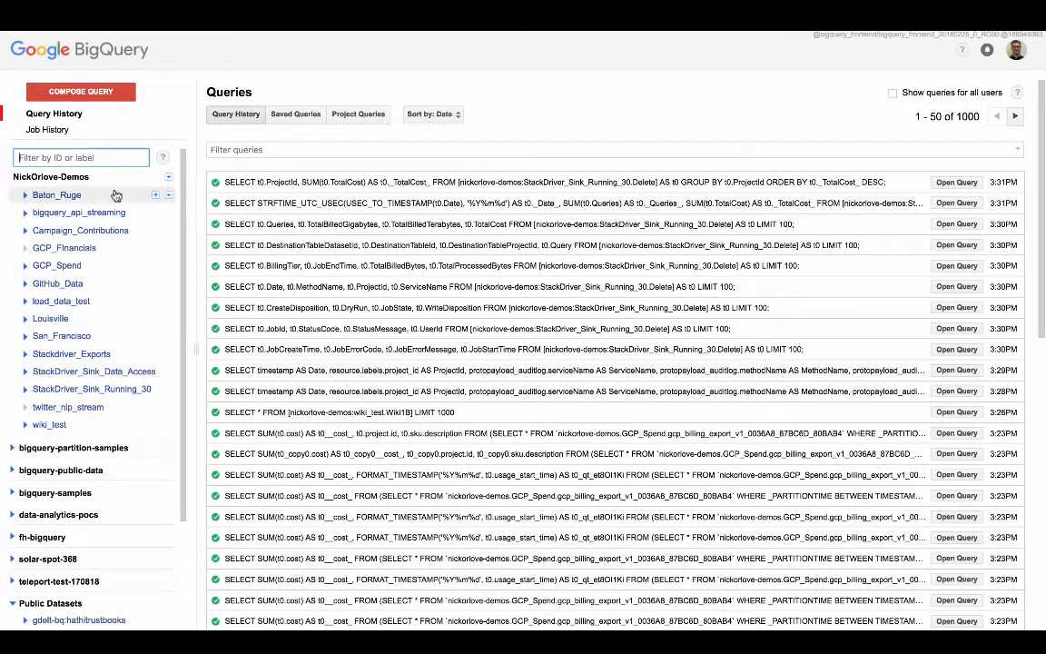
Create a dataset with ID Billing_Demo under the demo project.
left_click(168, 195)
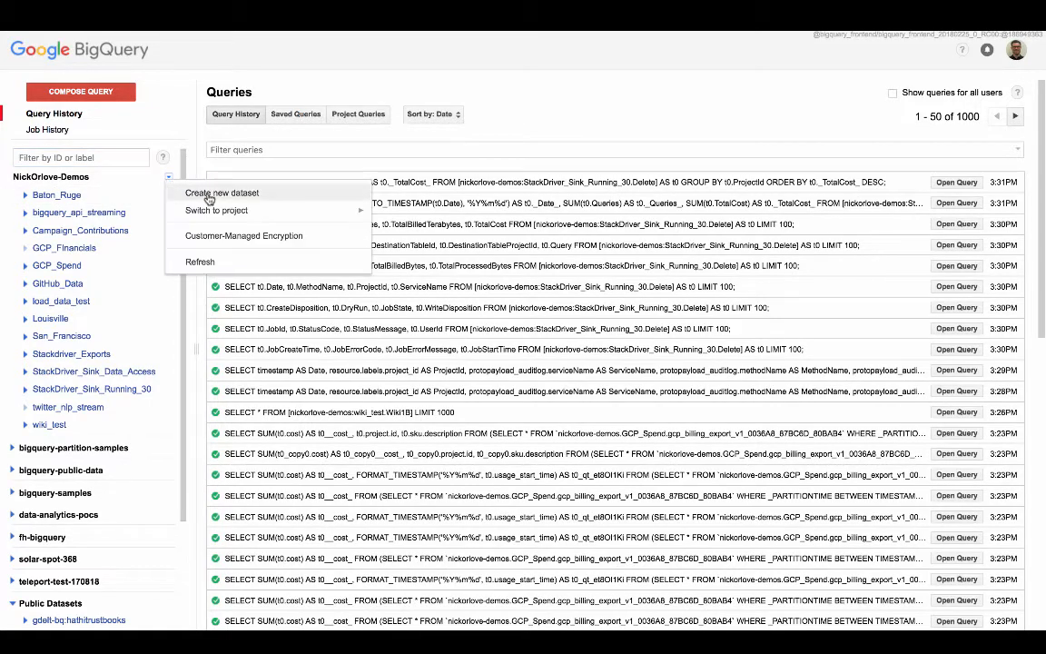
left_click(222, 193)
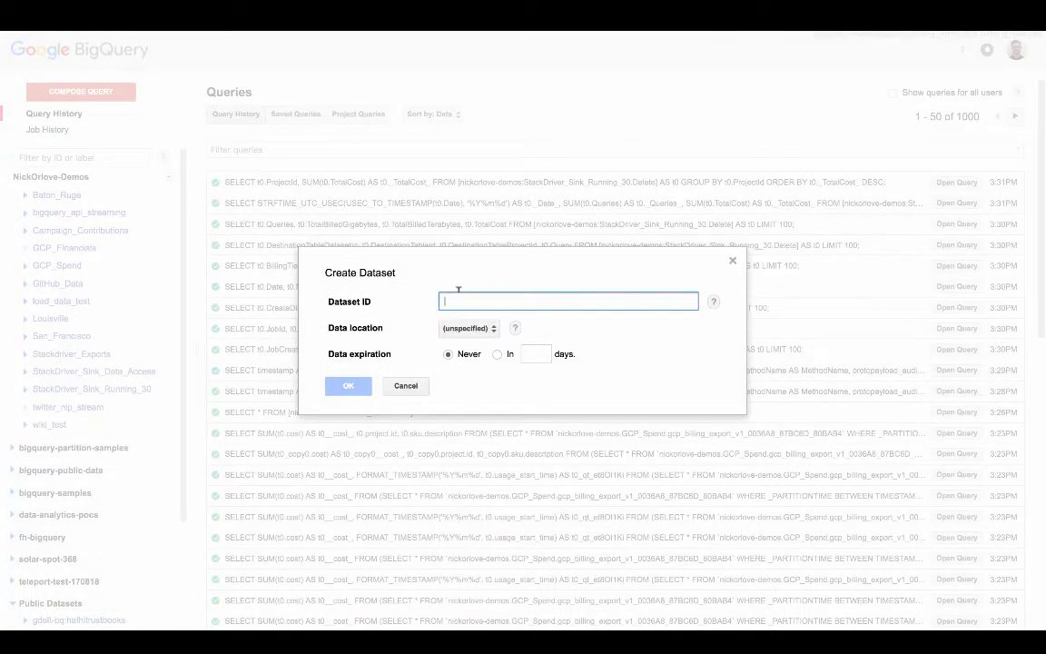
type("Billing_Demo")
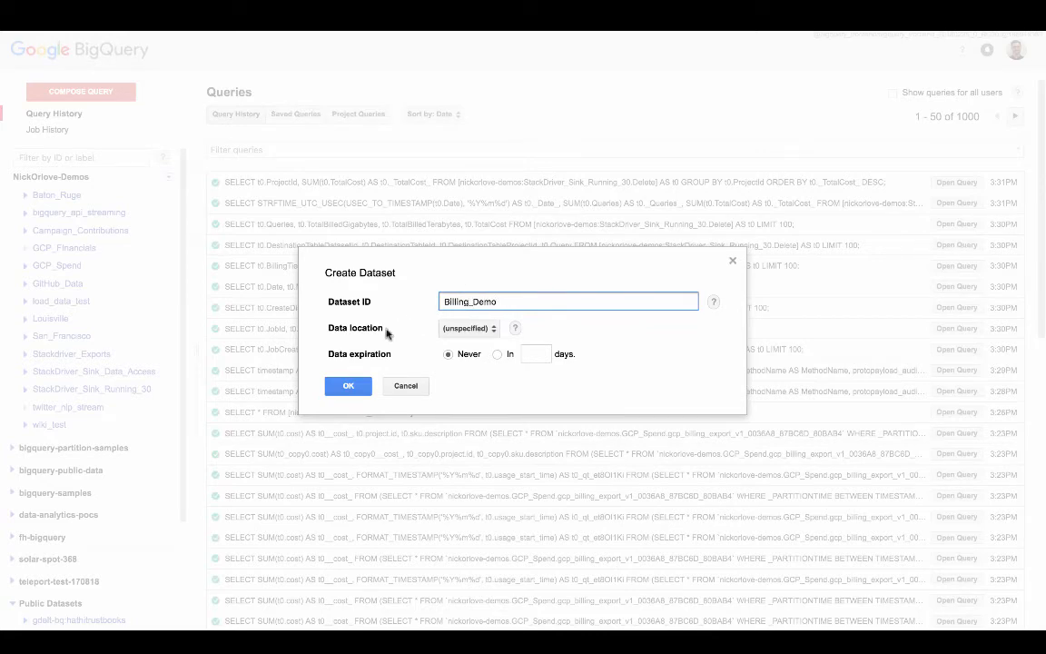
left_click(347, 386)
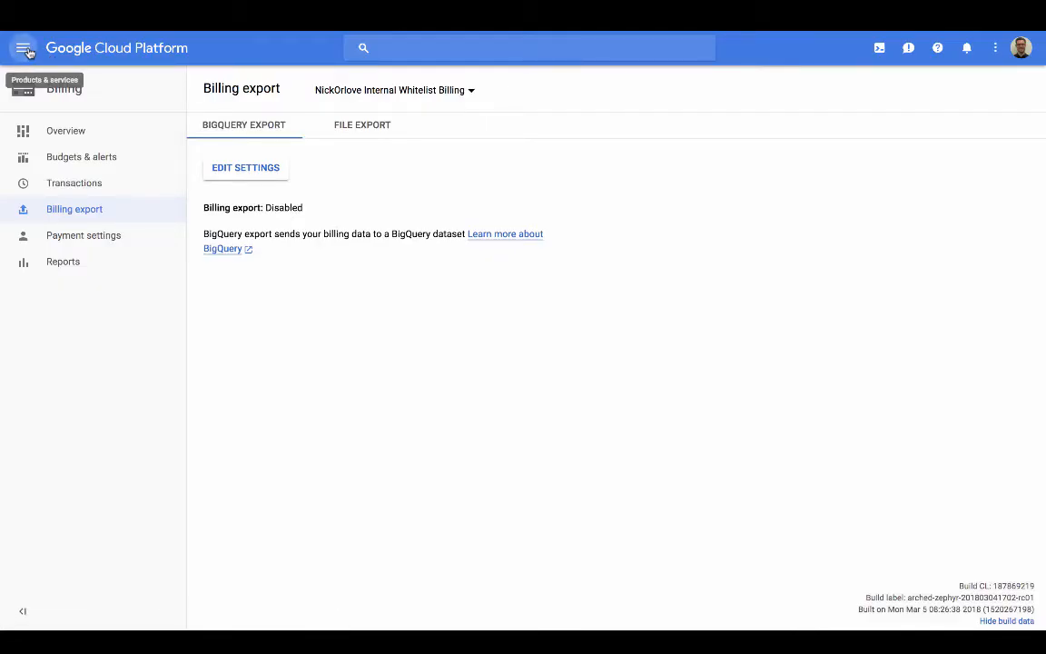
left_click(23, 48)
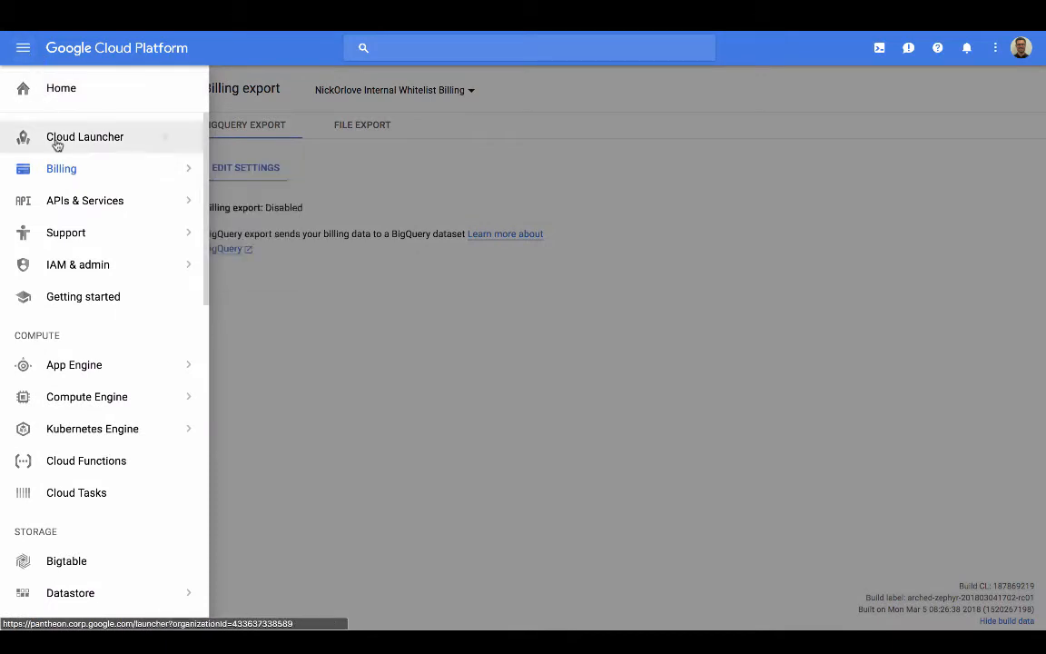
left_click(61, 169)
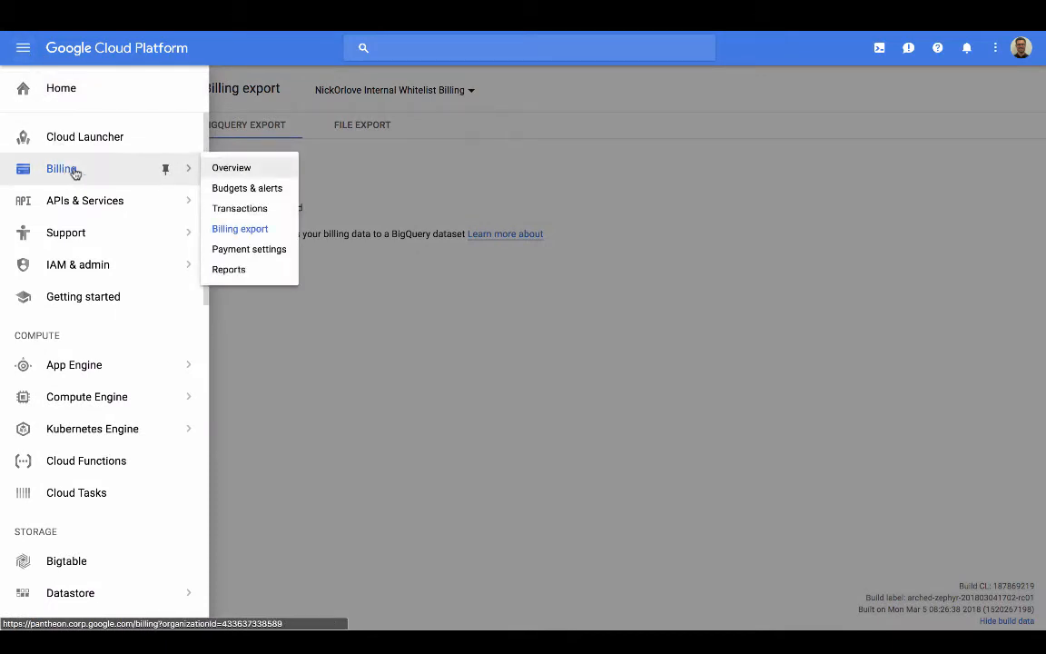
left_click(240, 228)
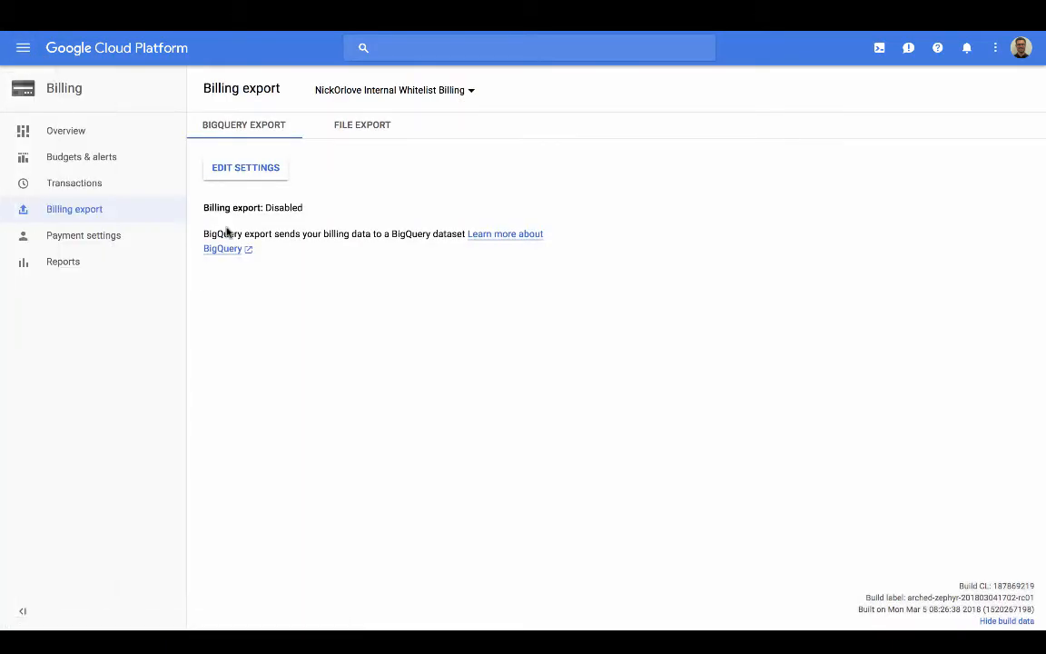
mouse_move(271, 220)
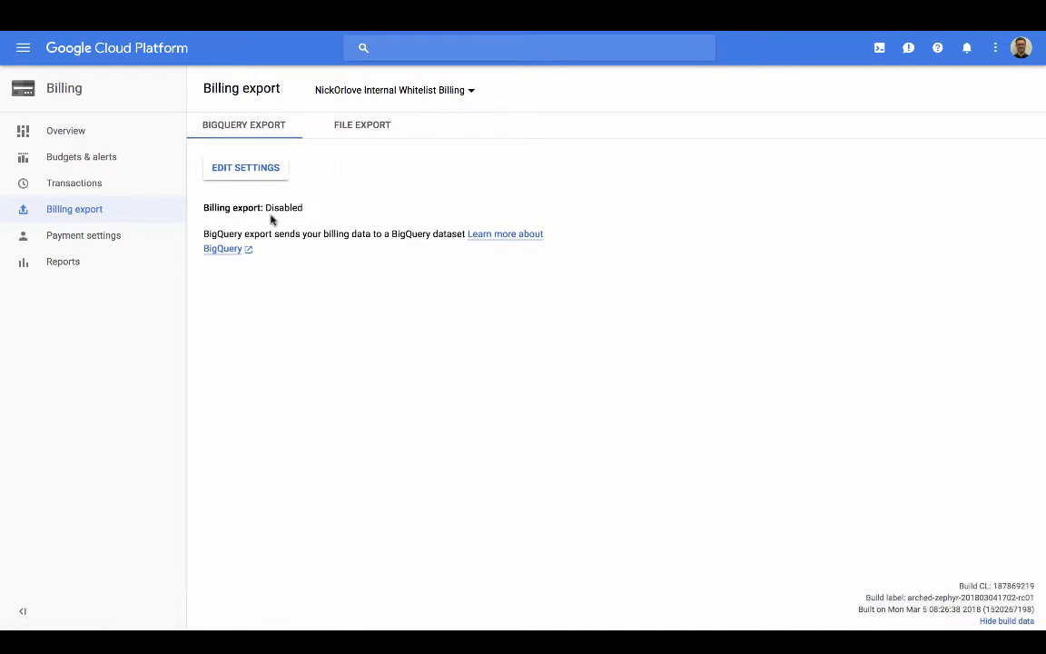
mouse_move(345, 186)
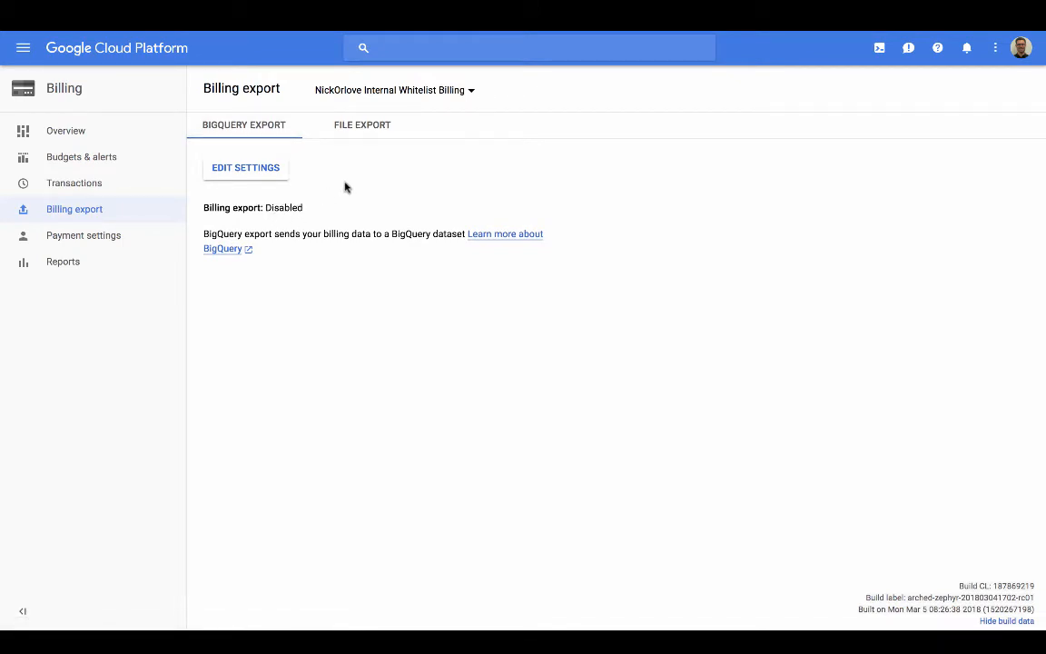
Point BigQuery billing export at project NickOrlove-Demos, dataset Billing_Demo, and save.
left_click(245, 167)
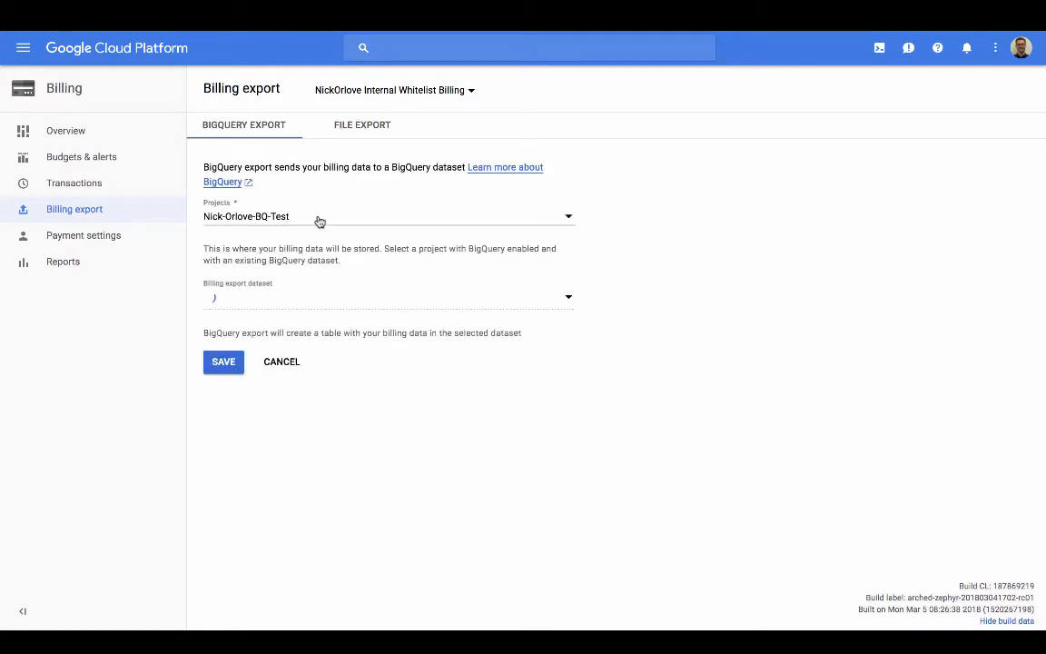
left_click(388, 216)
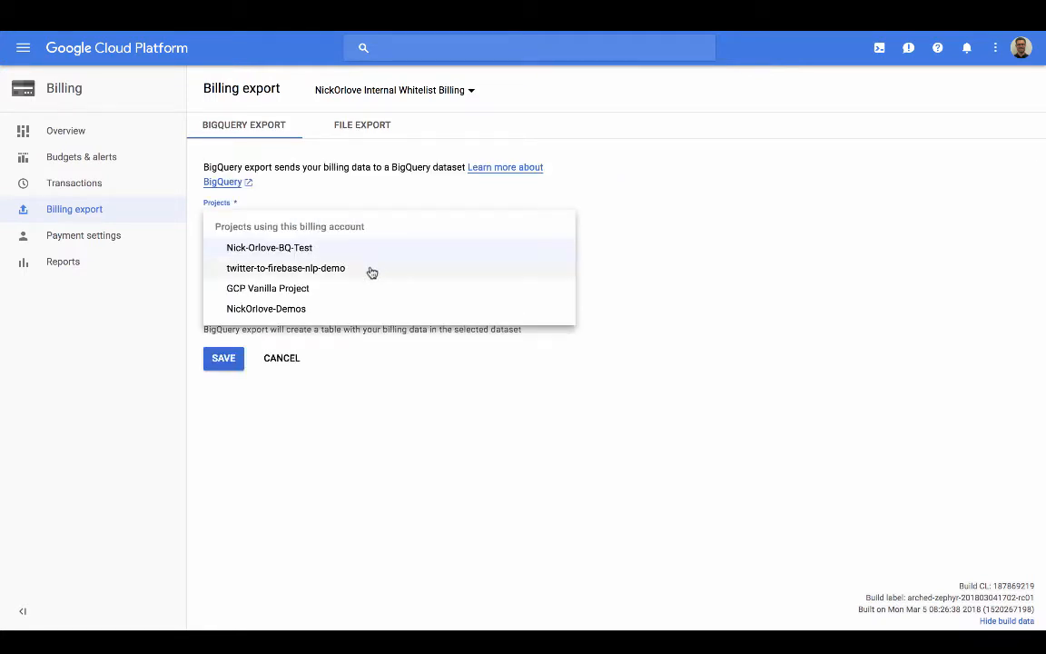
left_click(266, 308)
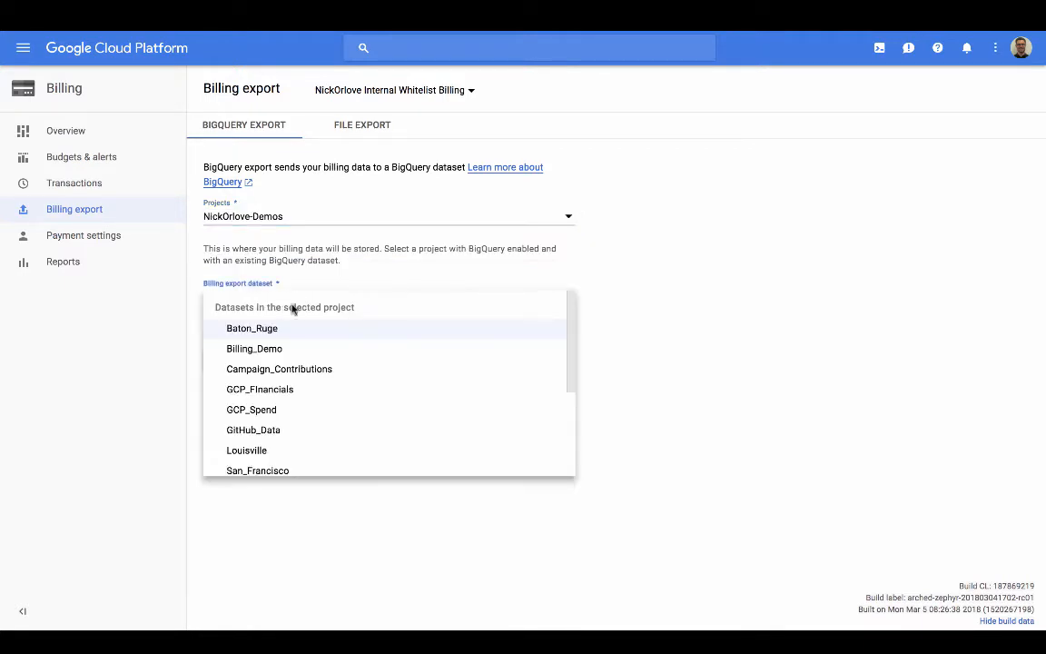
left_click(254, 349)
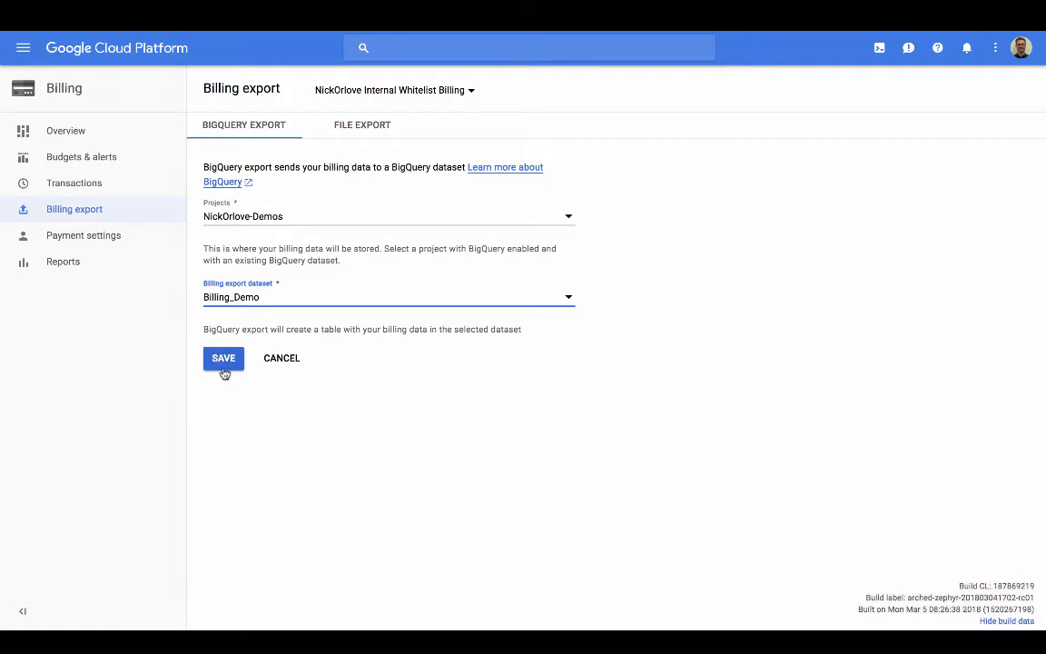
left_click(223, 358)
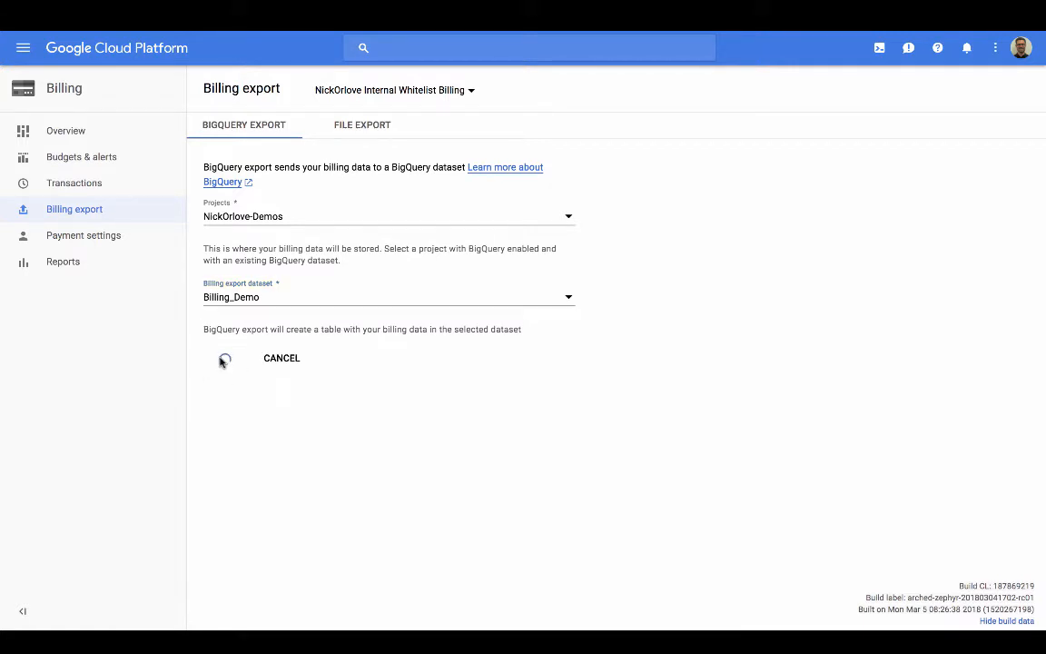
left_click(225, 358)
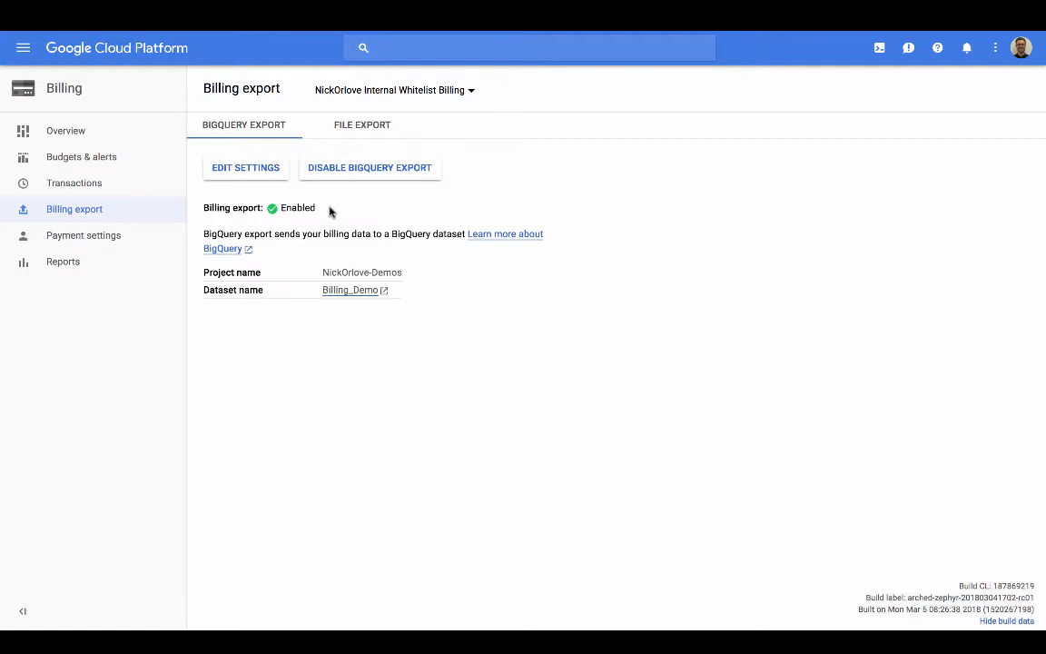
mouse_move(557, 107)
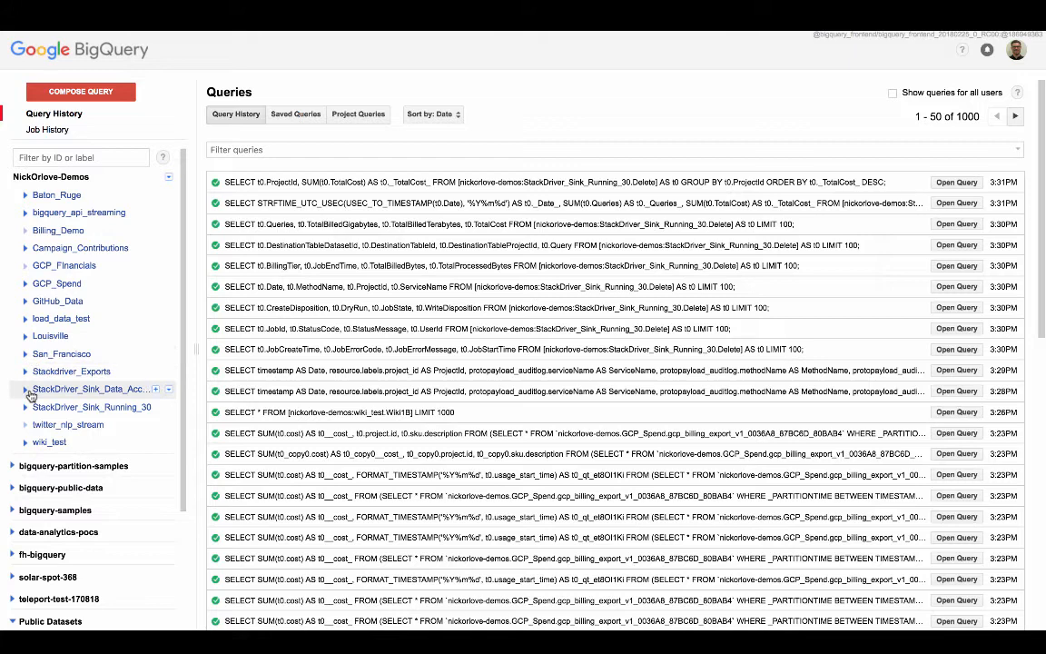
Expand GCP_Spend and inspect the gcp_billing_export_v1 table's schema fields.
left_click(26, 388)
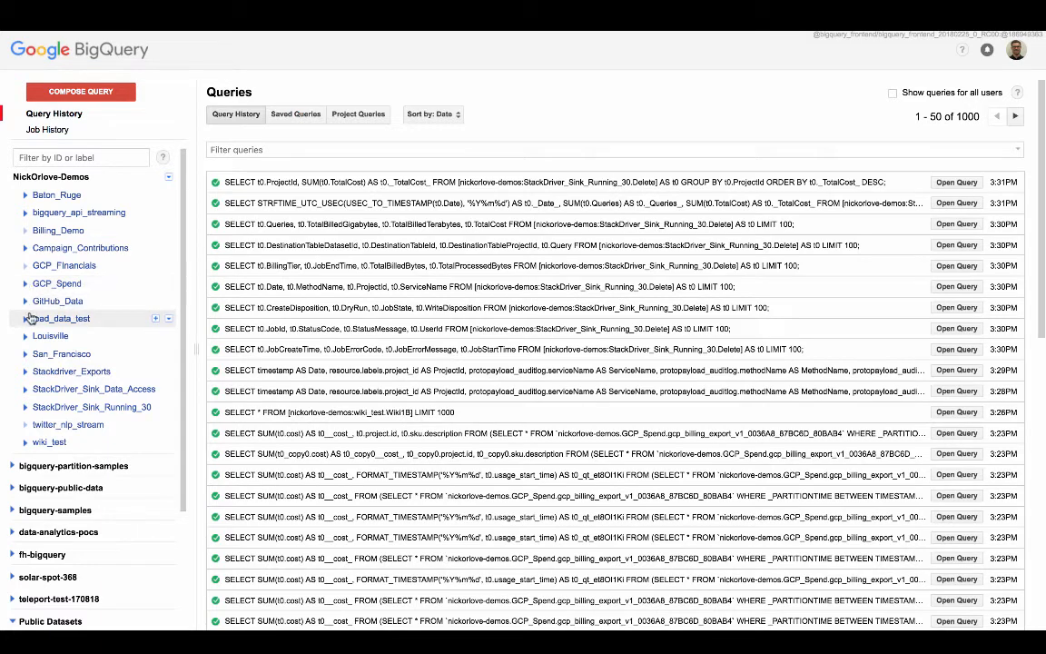
left_click(56, 283)
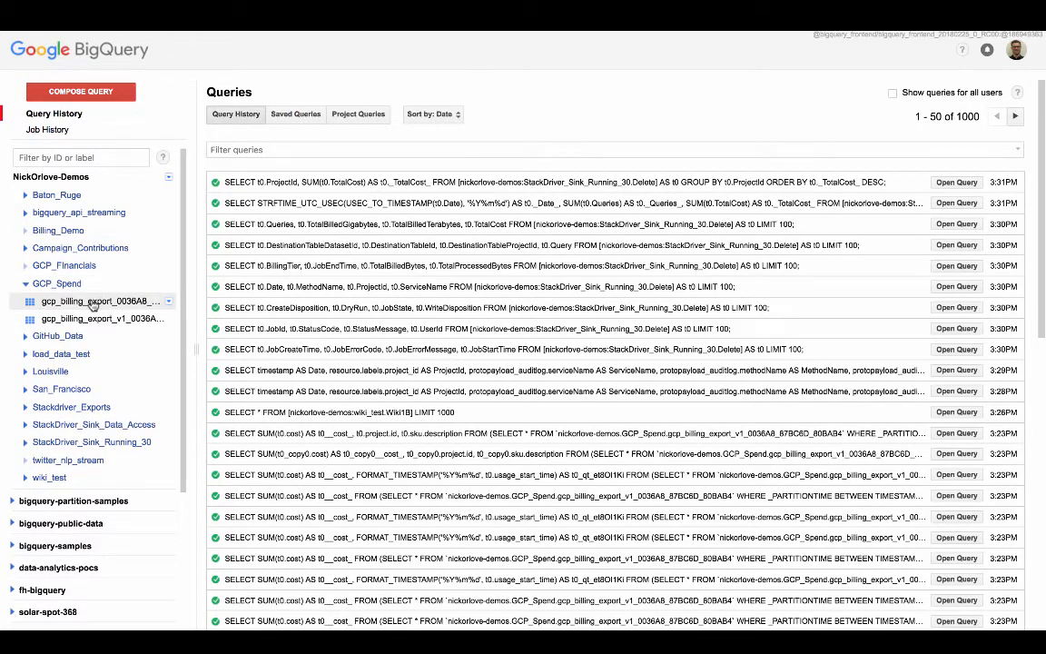
left_click(100, 318)
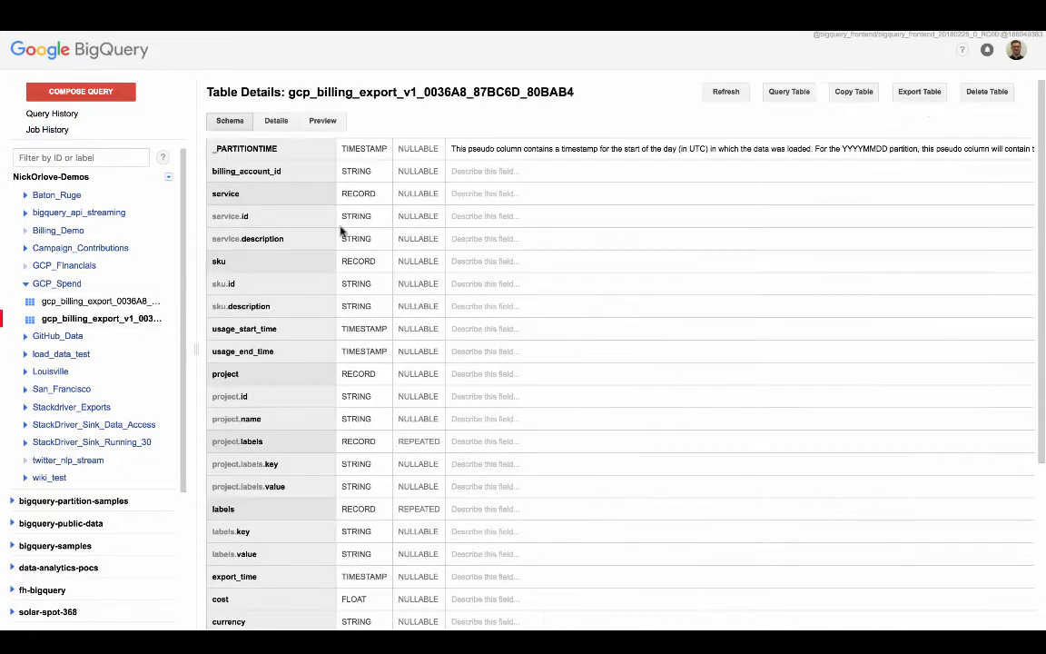
scroll("down", 3)
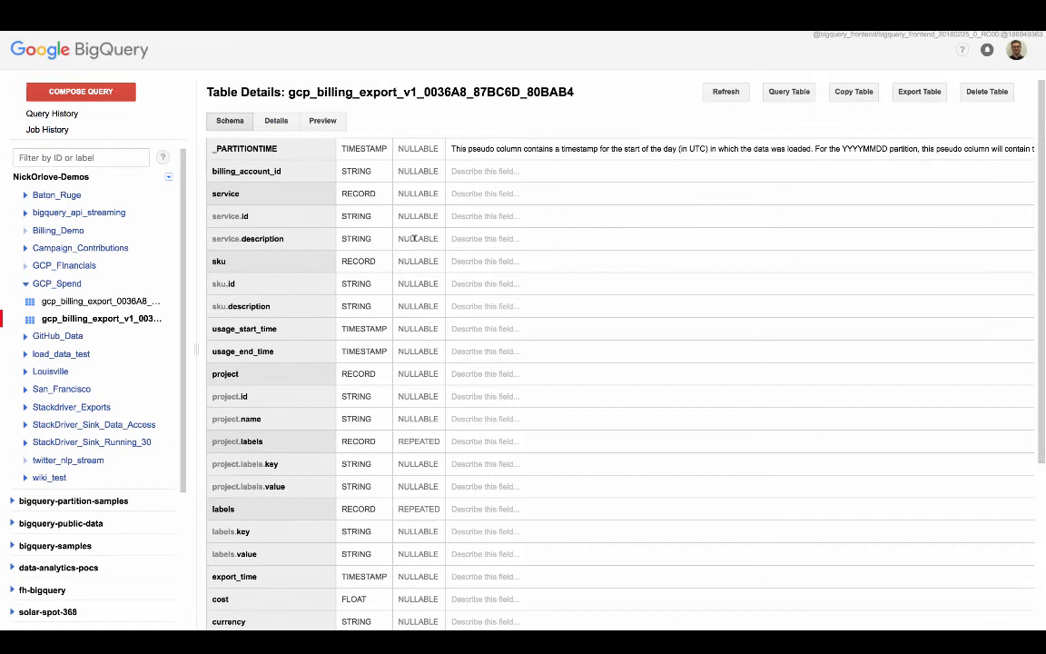
mouse_move(418, 215)
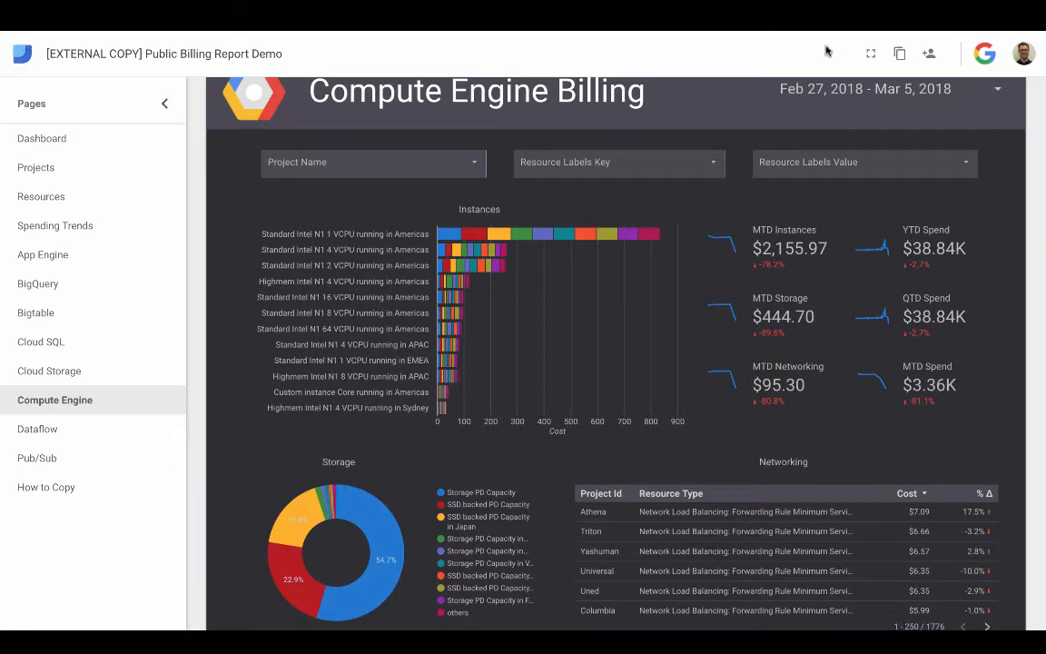
mouse_move(900, 53)
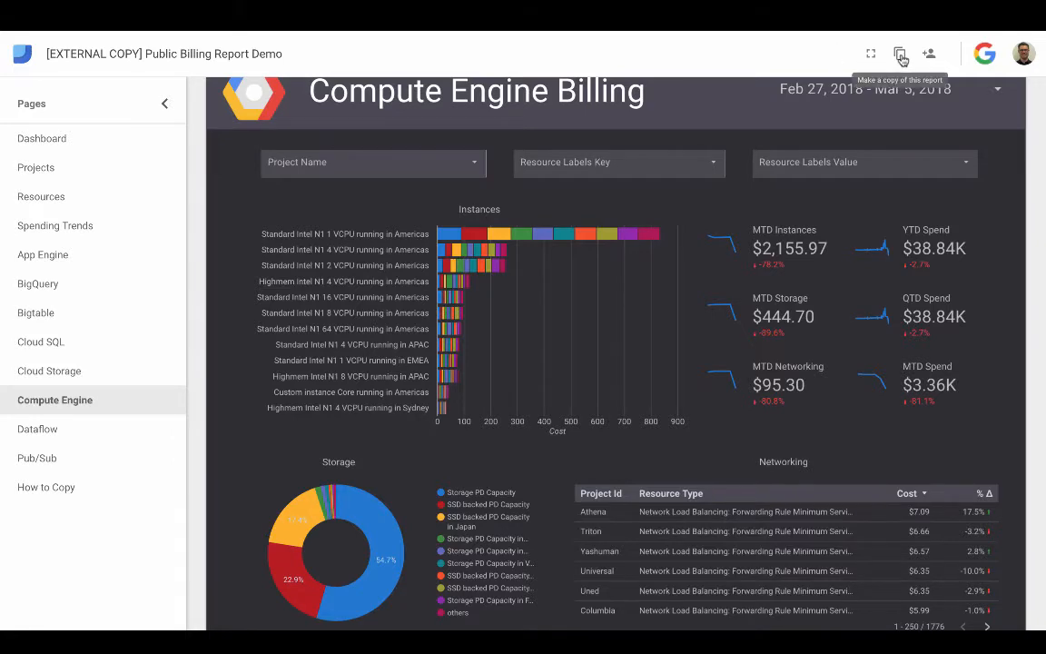
Copy the report with gcp_billing_export_v1 as its new data source.
left_click(899, 53)
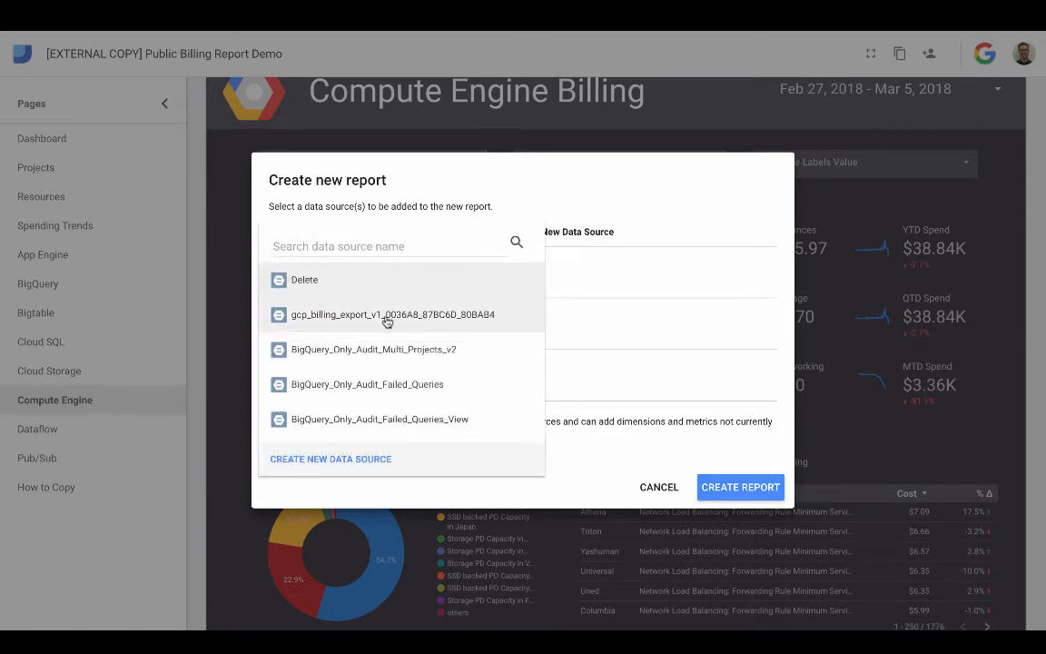
mouse_move(353, 323)
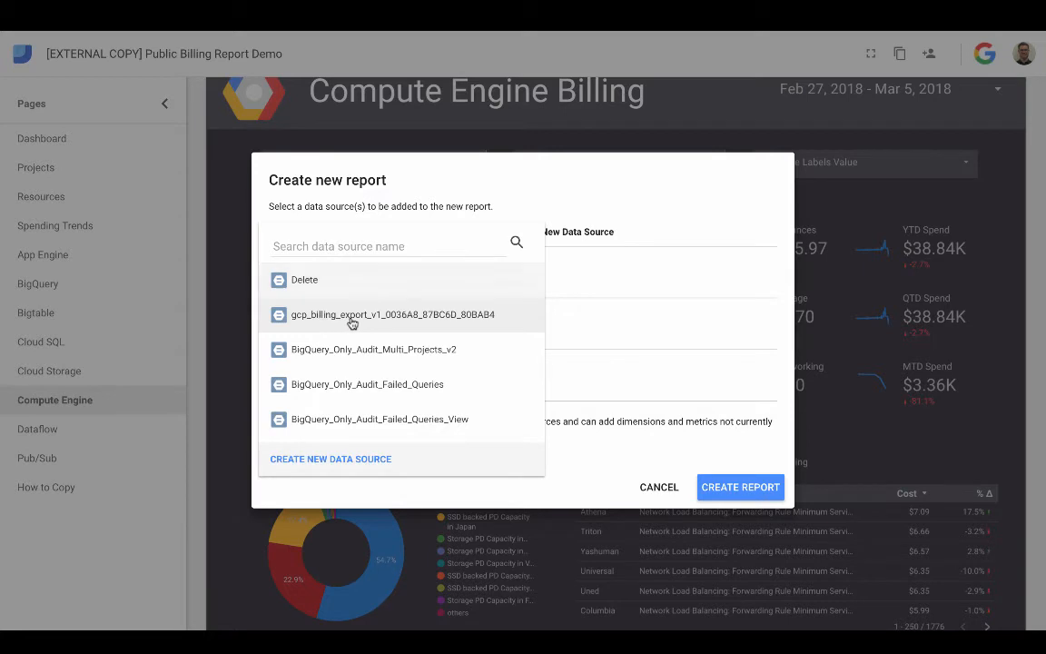
left_click(392, 314)
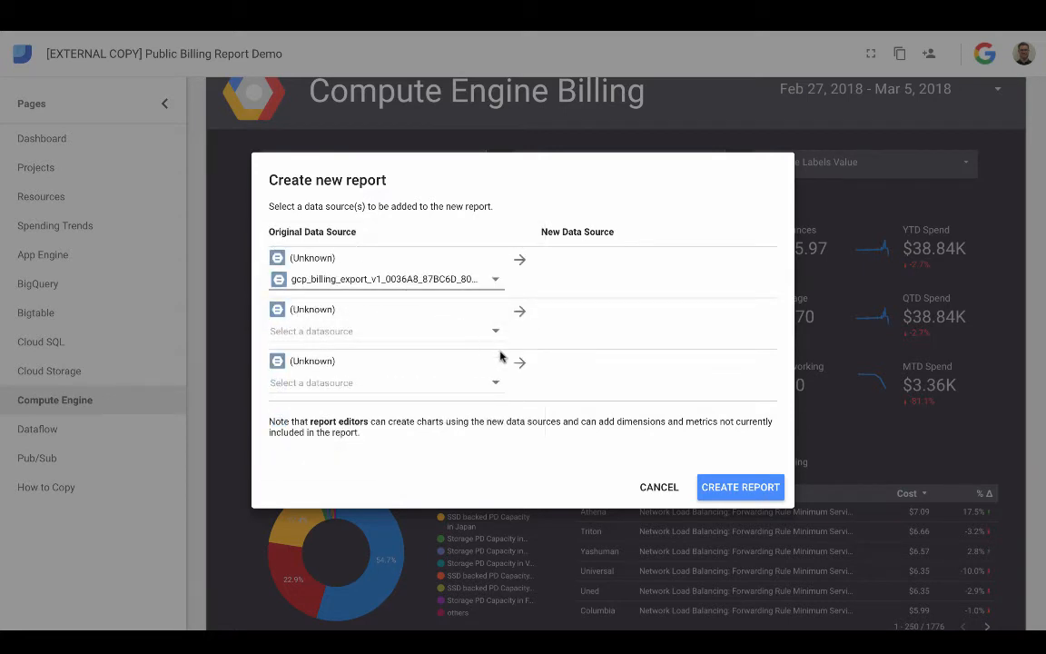
mouse_move(563, 354)
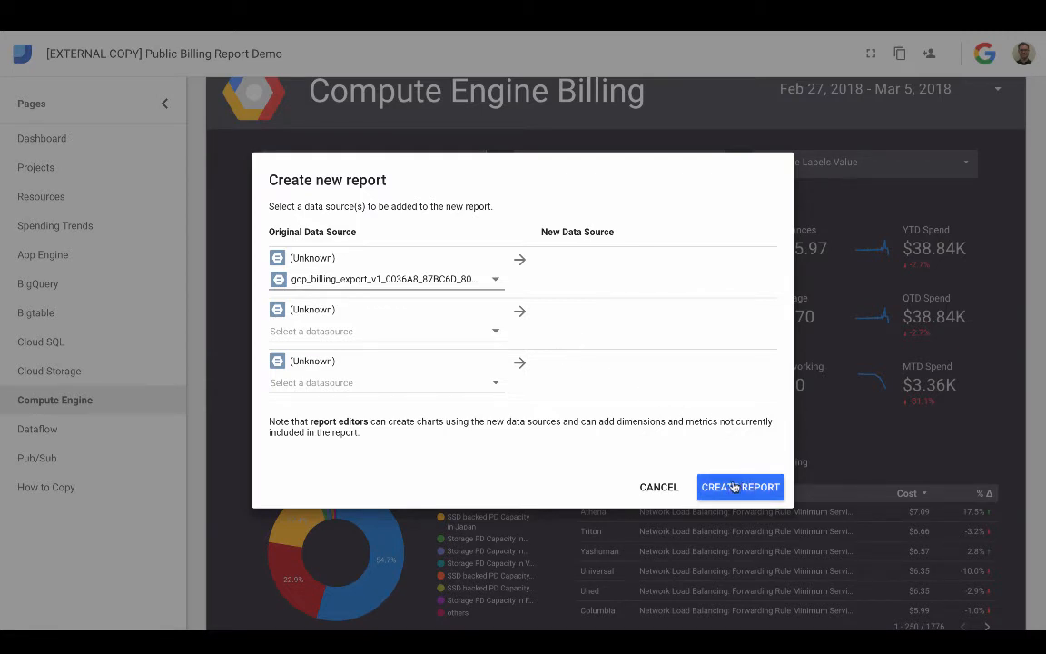
left_click(740, 487)
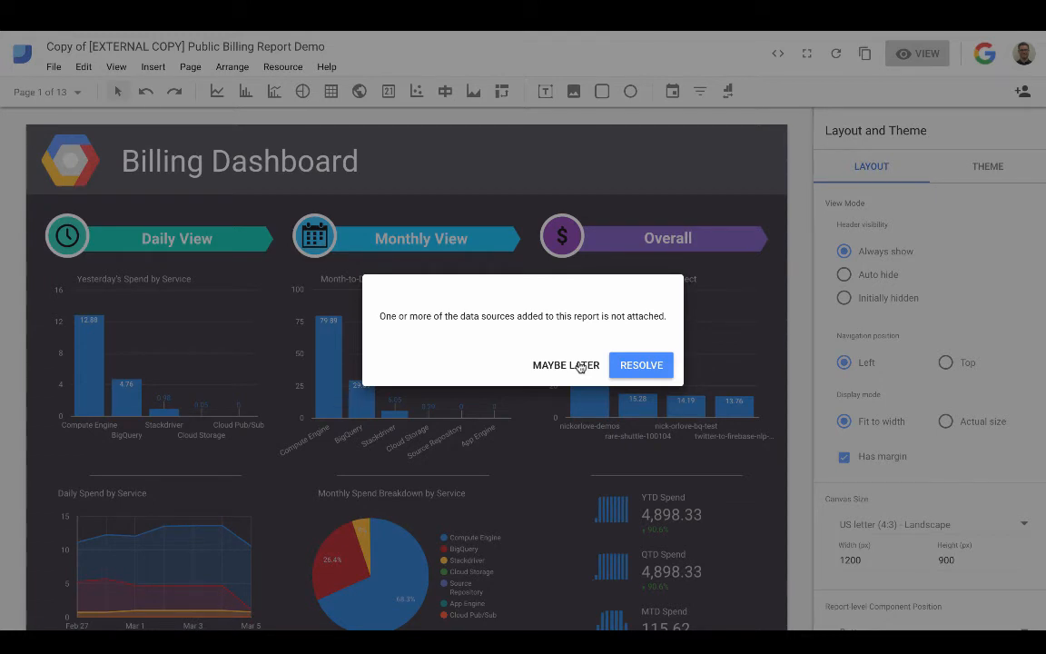
mouse_move(545, 370)
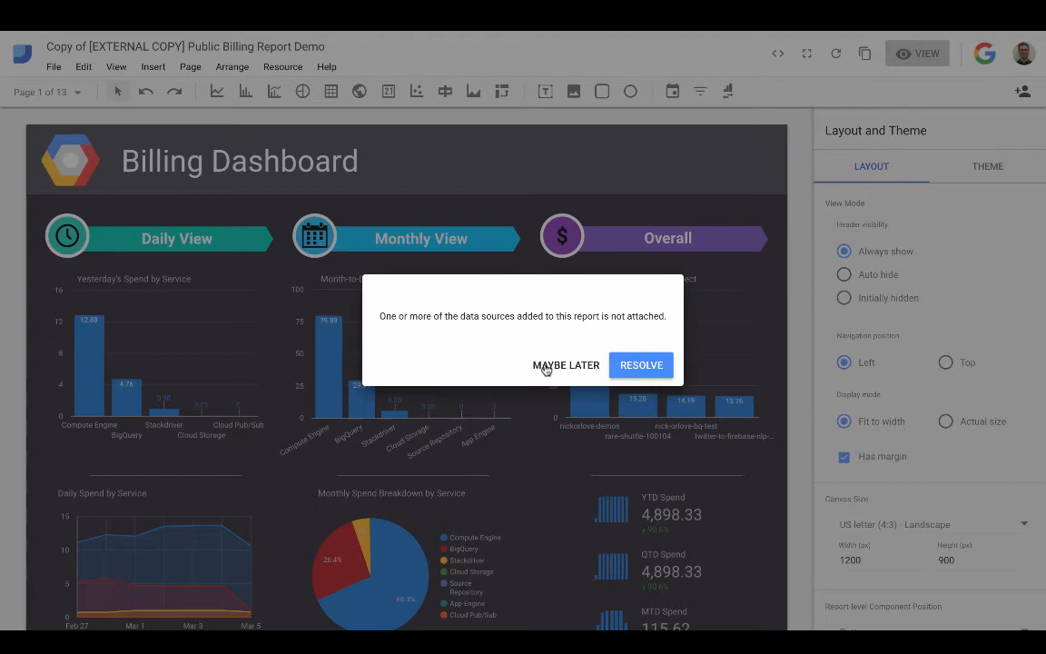
Dismiss the unattached data sources warning with Maybe Later and view the dashboard.
left_click(565, 364)
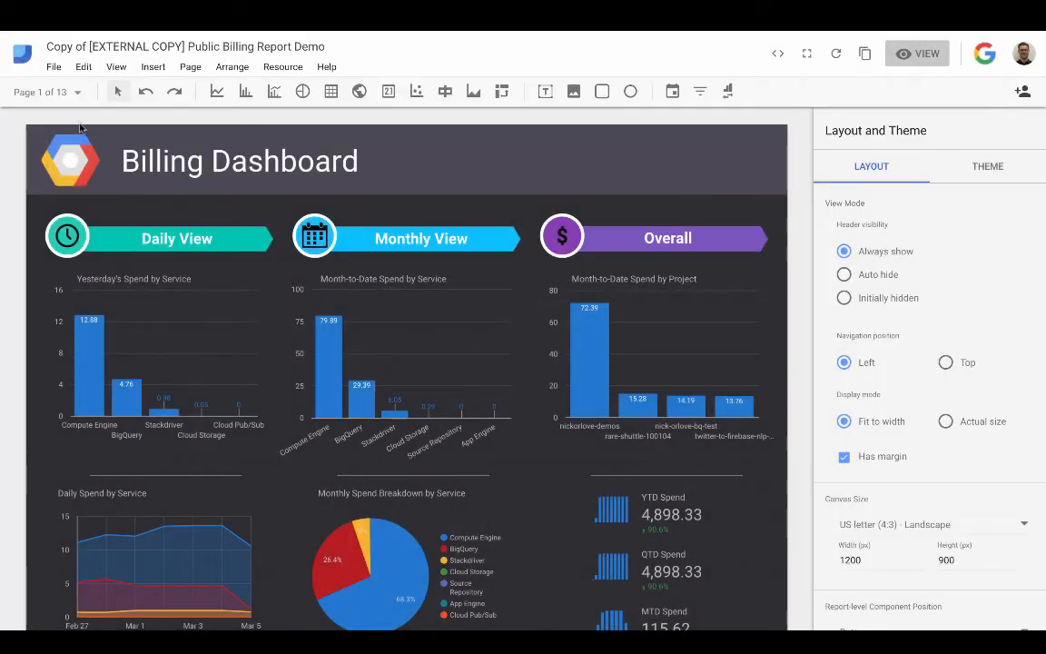
scroll("down", 3)
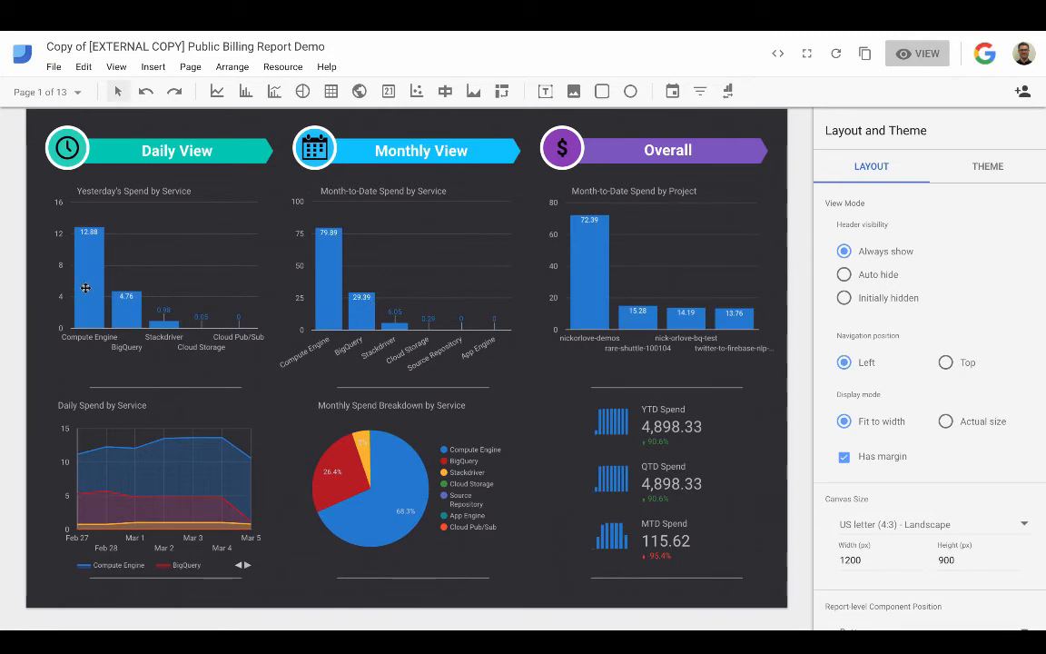
mouse_move(174, 319)
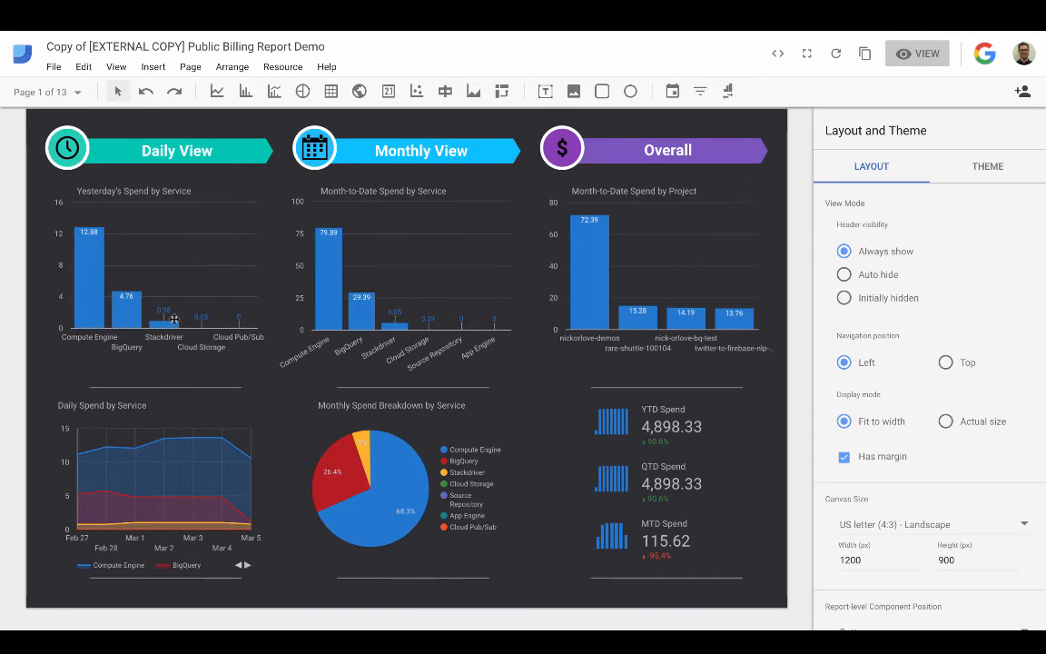
Go to page 10, Compute Engine, and select the MTD Networking label.
left_click(77, 92)
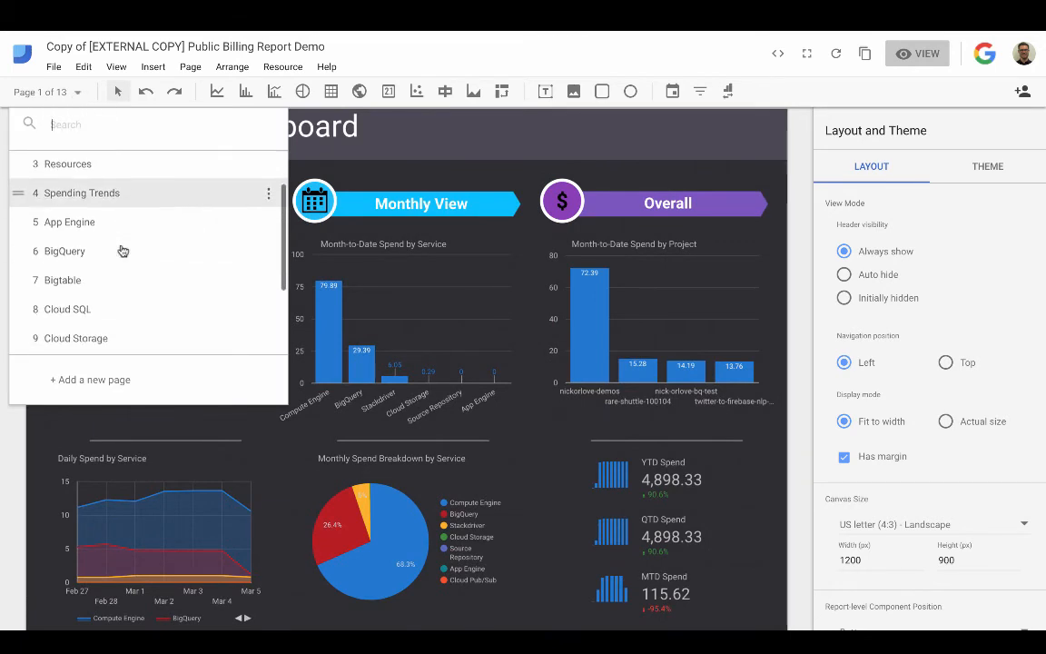
scroll("down", 3)
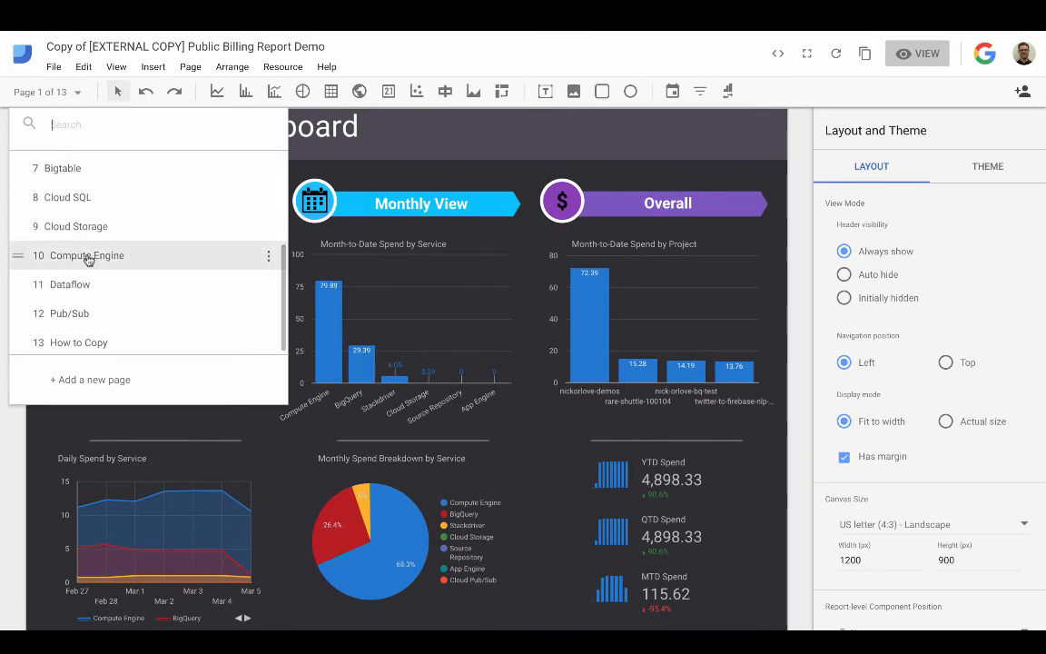
left_click(87, 255)
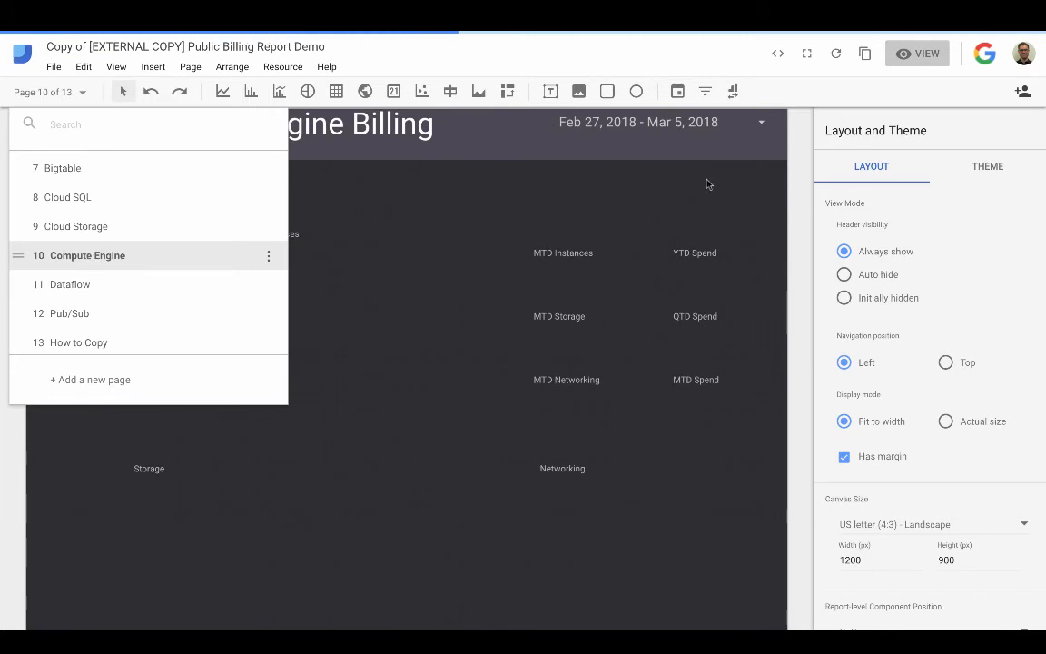
left_click(87, 255)
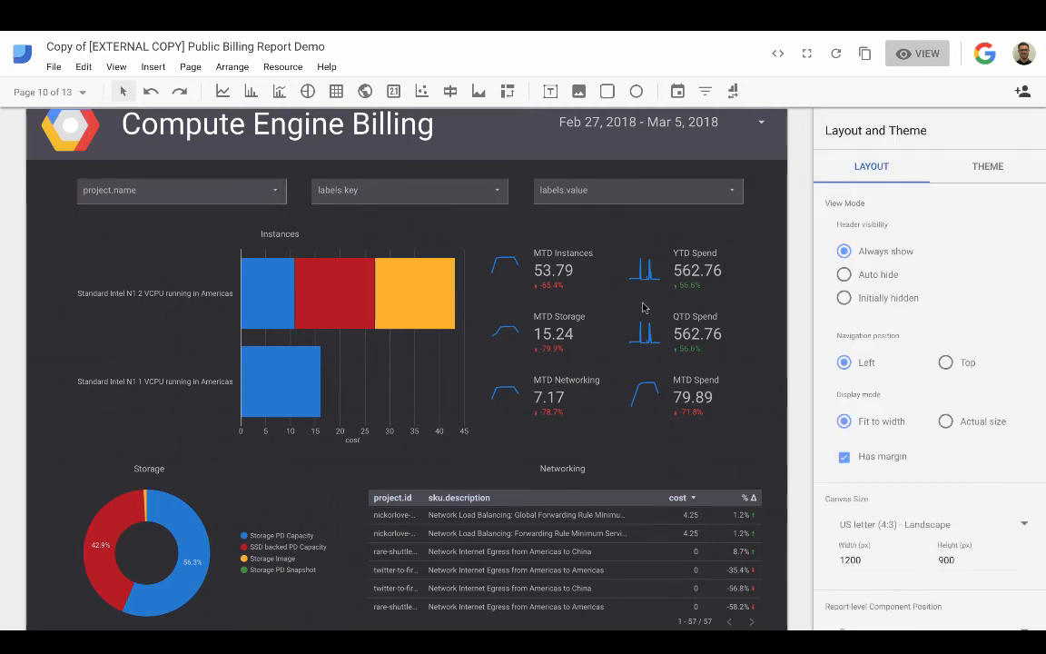
left_click(566, 348)
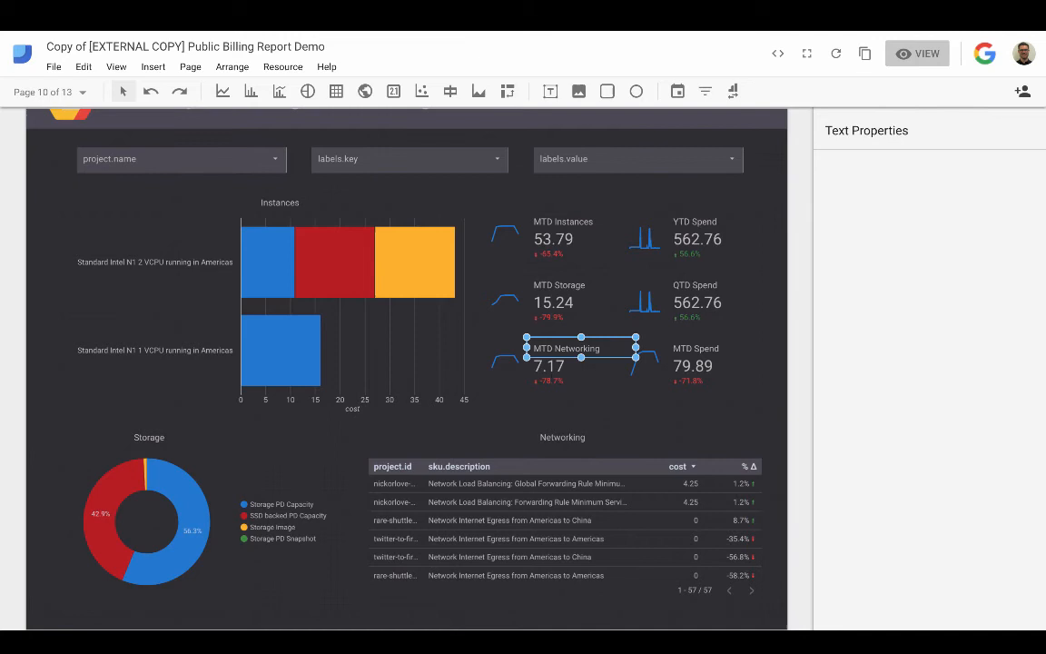